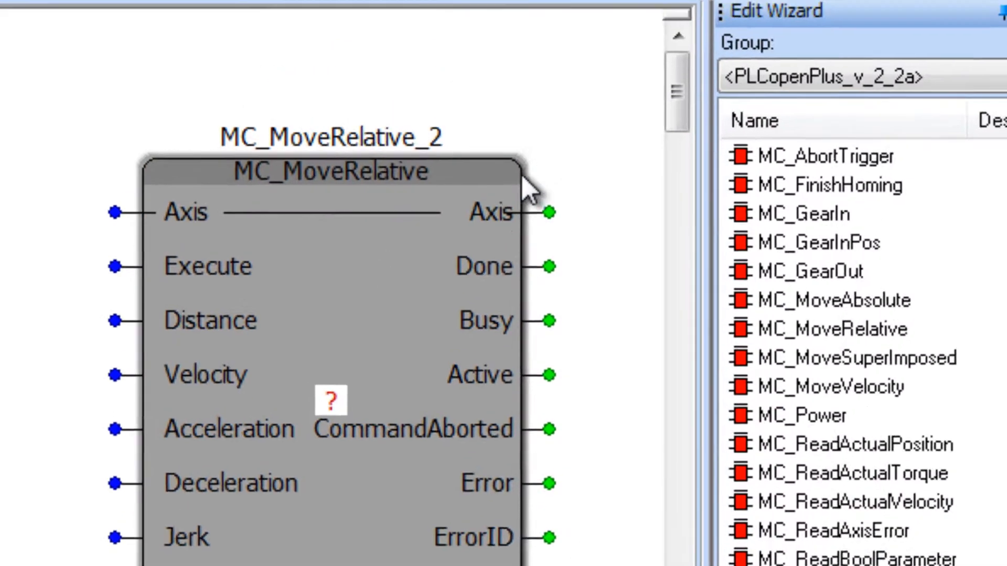
mouse_move(328, 202)
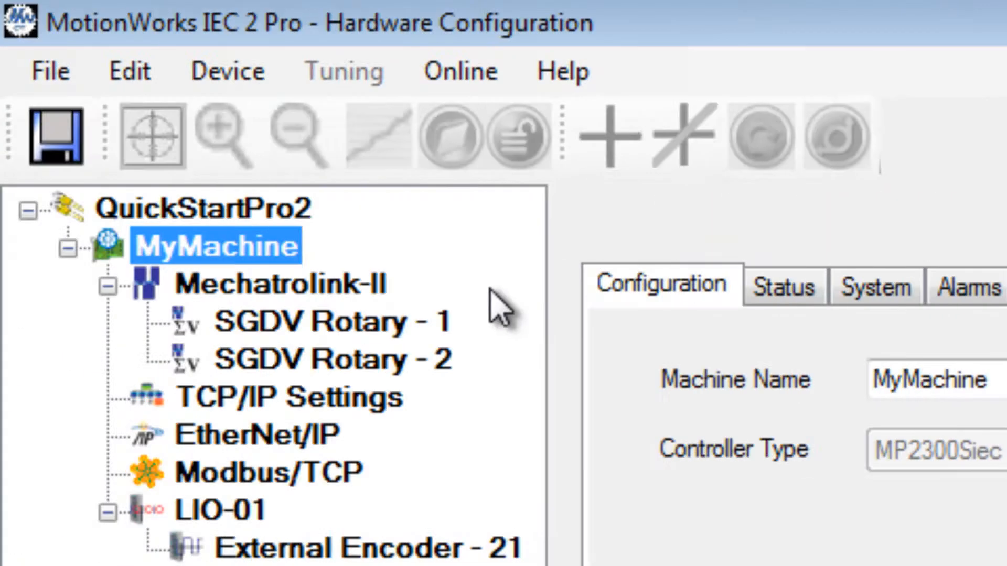
Bring up the MotionWorks IEC Configuration help at 1.1 Hardware Configuration Overview
left_click(330, 359)
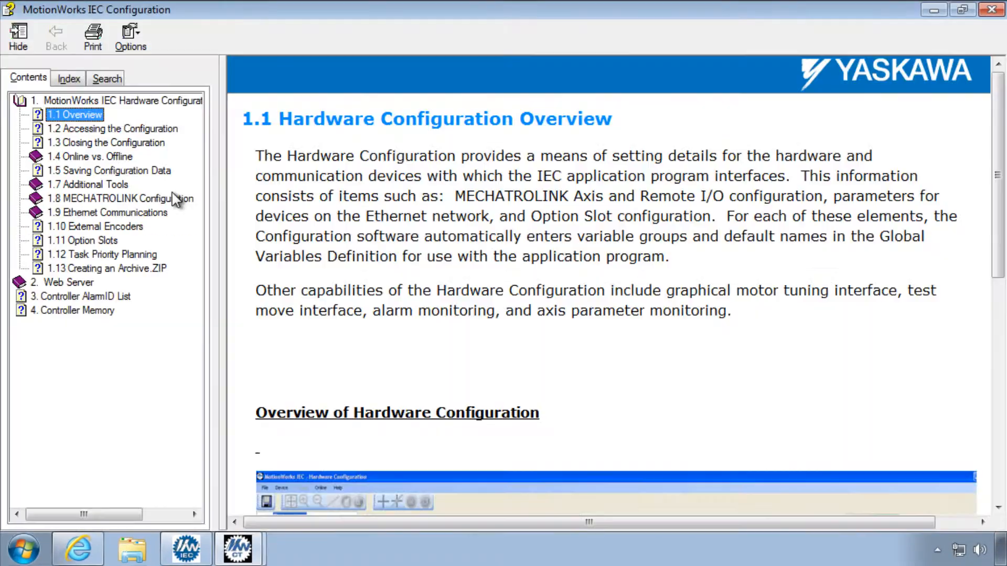
Read the 1.8 MECHATROLINK Configuration topic on 1.8.1 Adding a Motion Axis
left_click(122, 198)
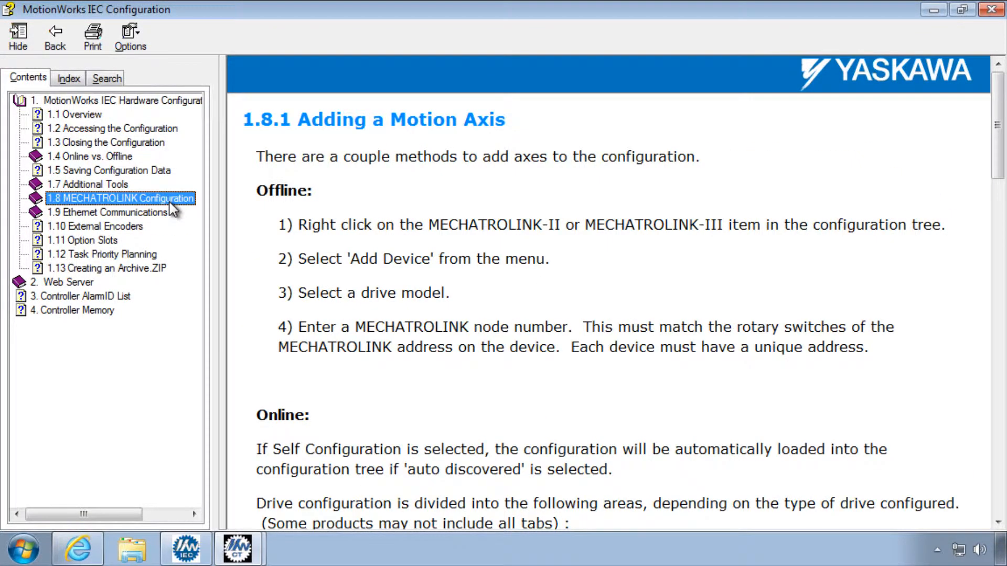
left_click(125, 296)
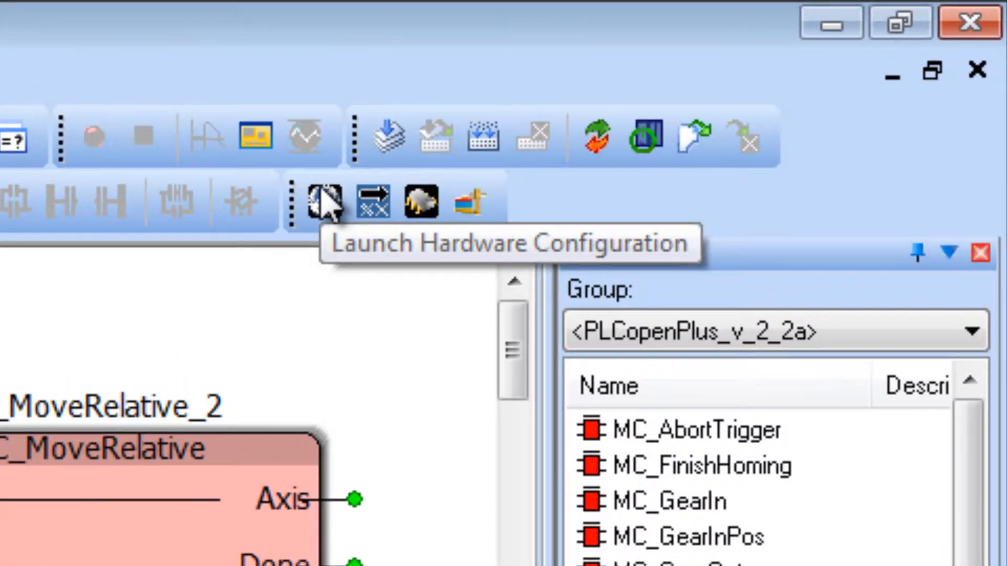
Launch Hardware Configuration, connect to 192.168.1.3 and show MyMachine's settings
left_click(323, 201)
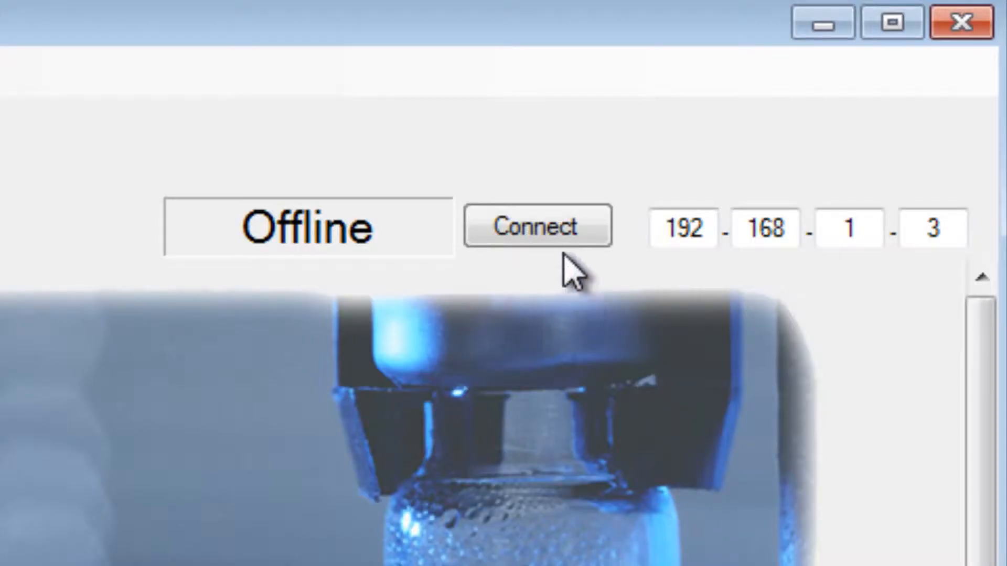
left_click(538, 227)
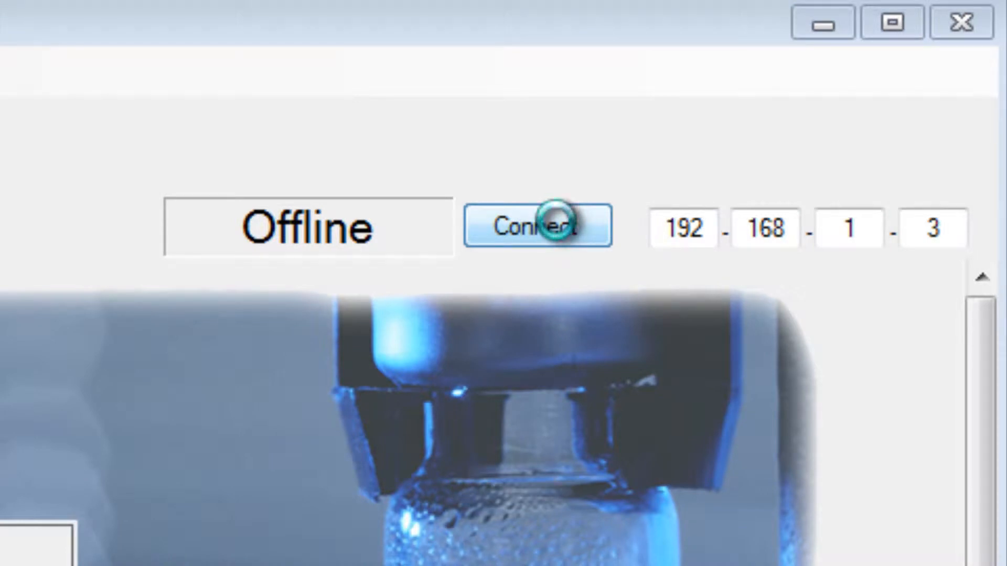
left_click(537, 226)
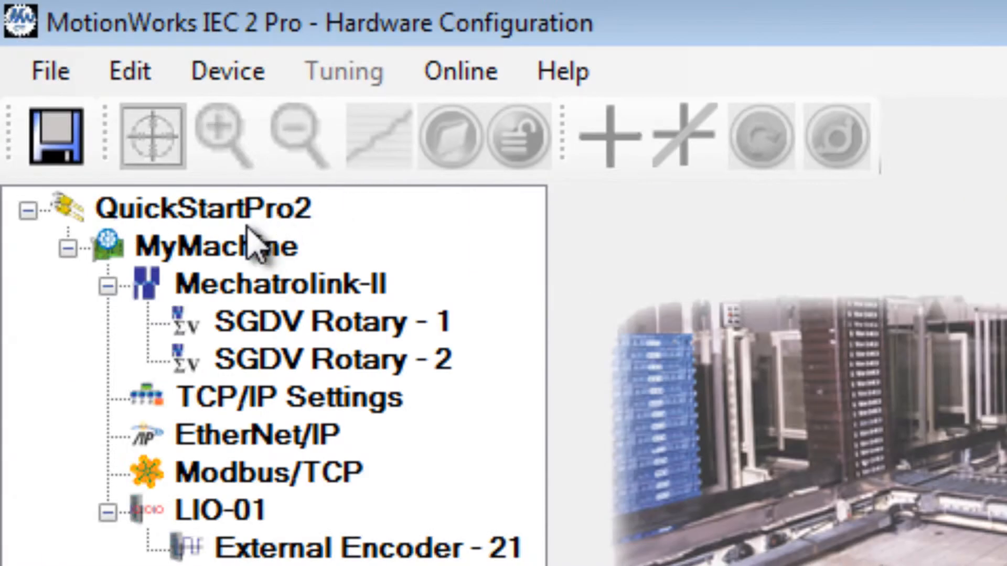
left_click(217, 245)
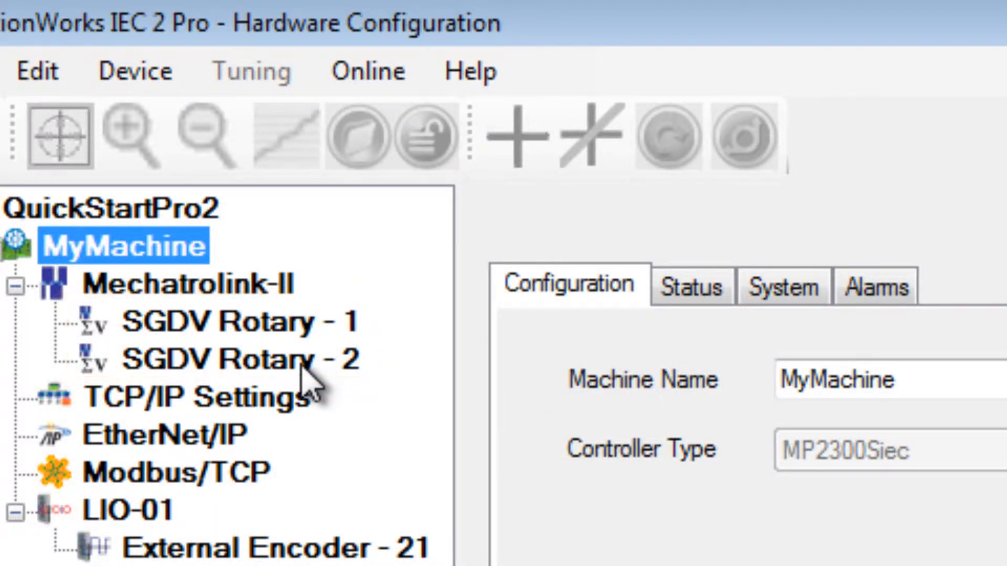
Show SGDV Rotary - 2's axis settings online with its Test Move parameters
left_click(244, 359)
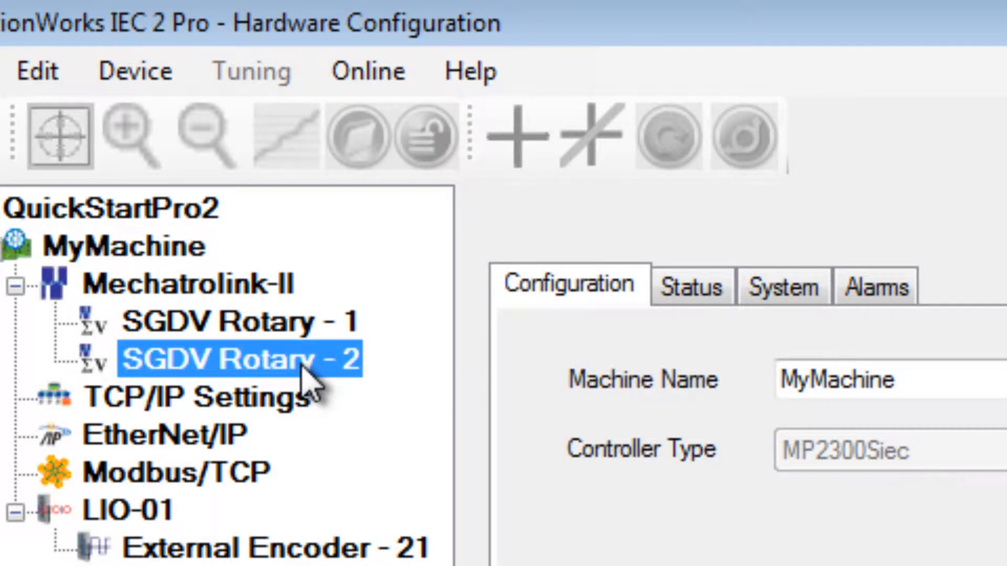
double_click(238, 358)
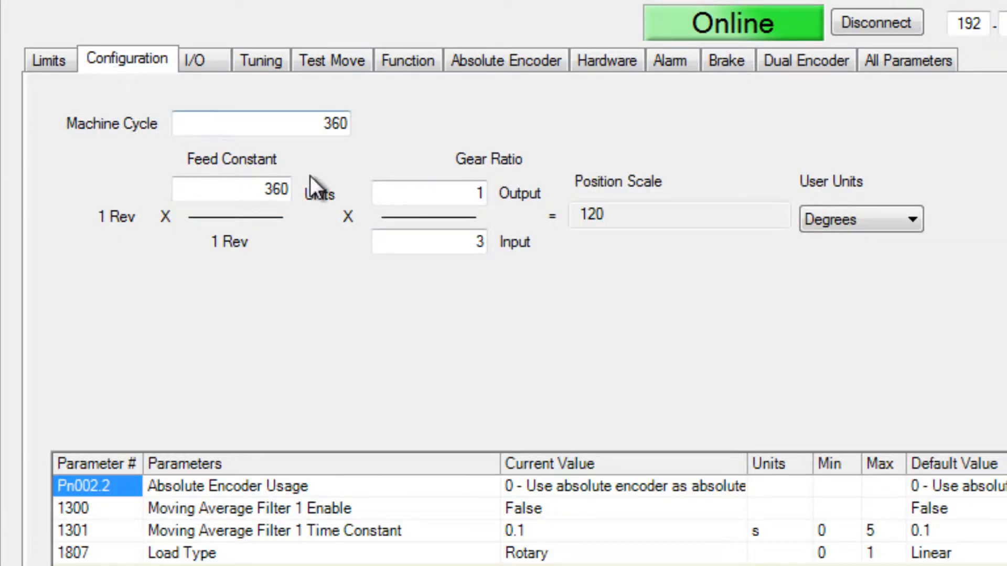
mouse_move(892, 269)
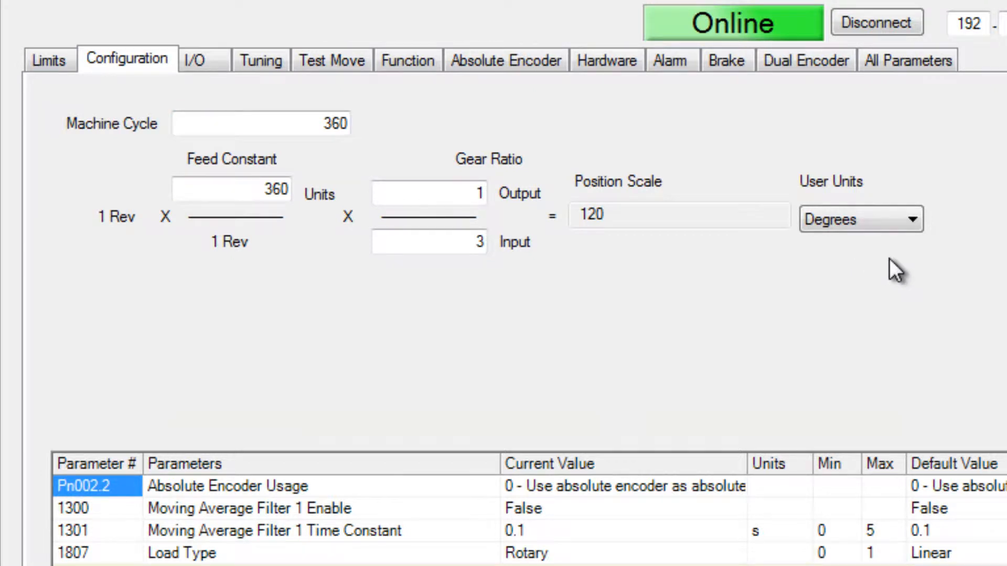
left_click(331, 60)
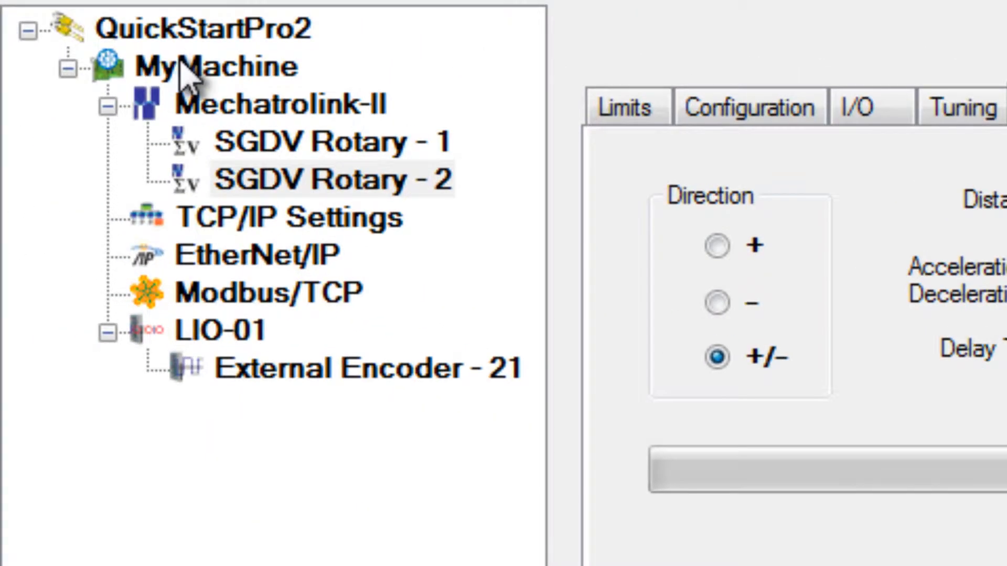
View MyMachine's Status LEDs showing ready and run active with no alarms
left_click(210, 34)
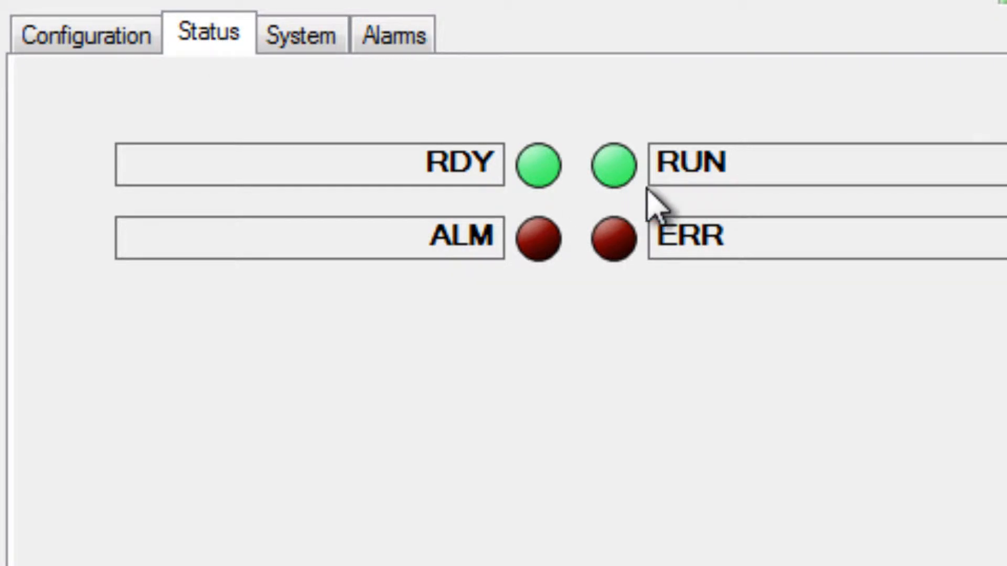
mouse_move(732, 218)
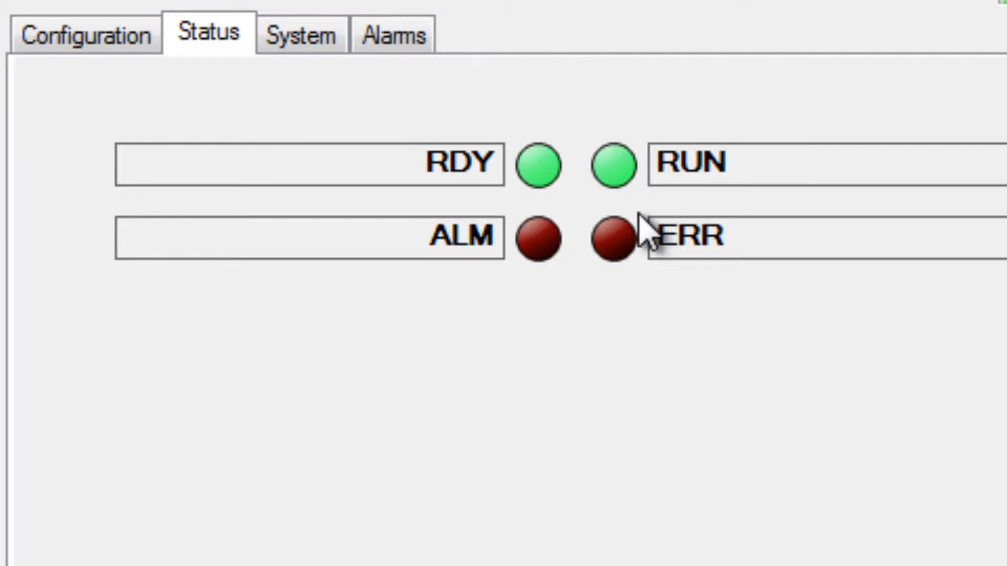
mouse_move(668, 231)
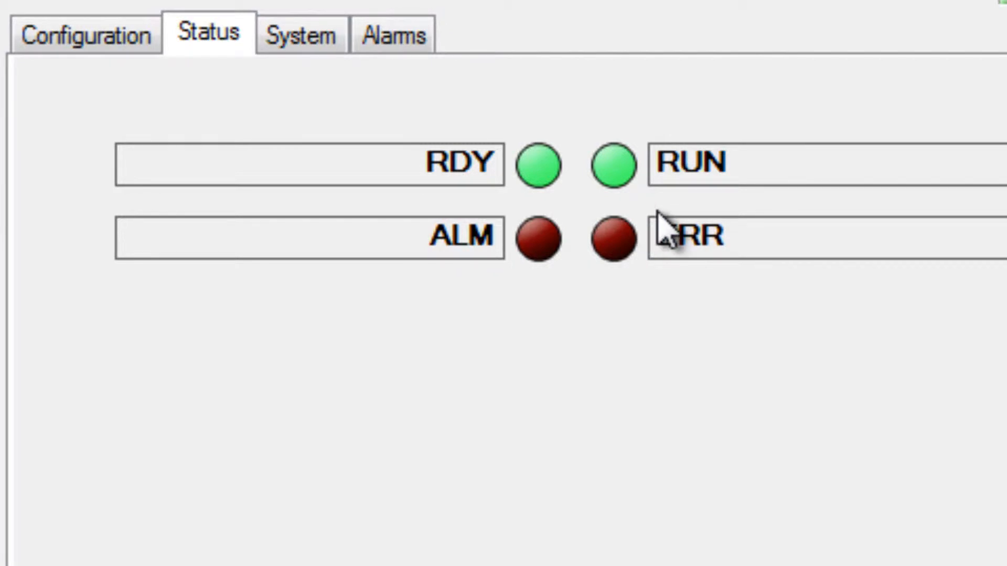
mouse_move(764, 334)
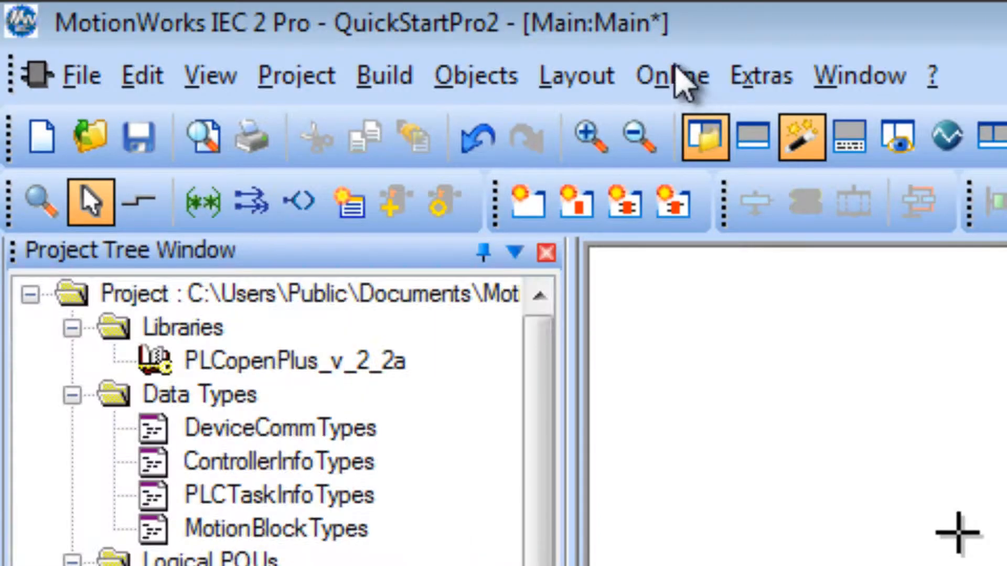
Stop the controller resource via Online > Project Control so RUN goes inactive
left_click(668, 76)
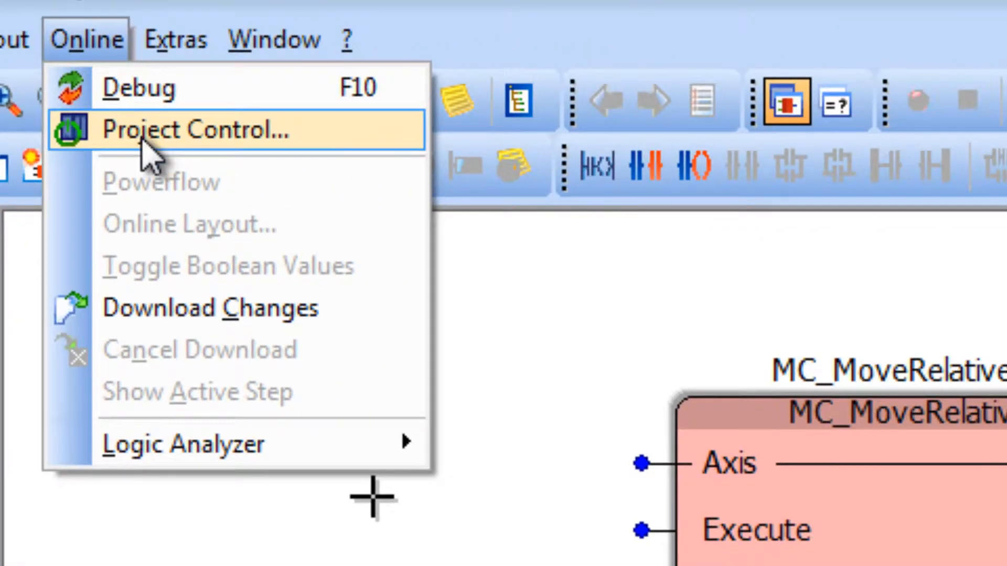
left_click(199, 130)
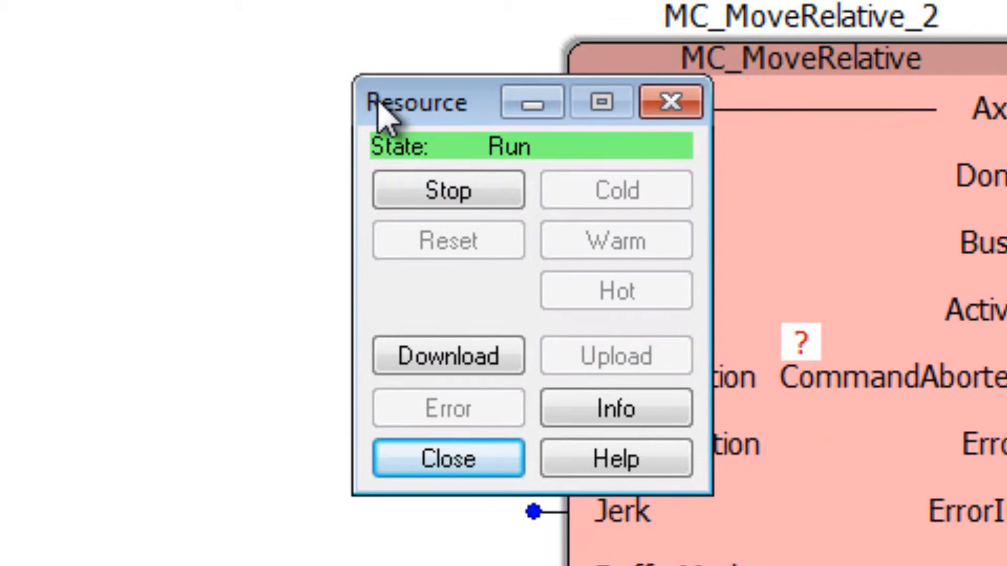
left_click(448, 190)
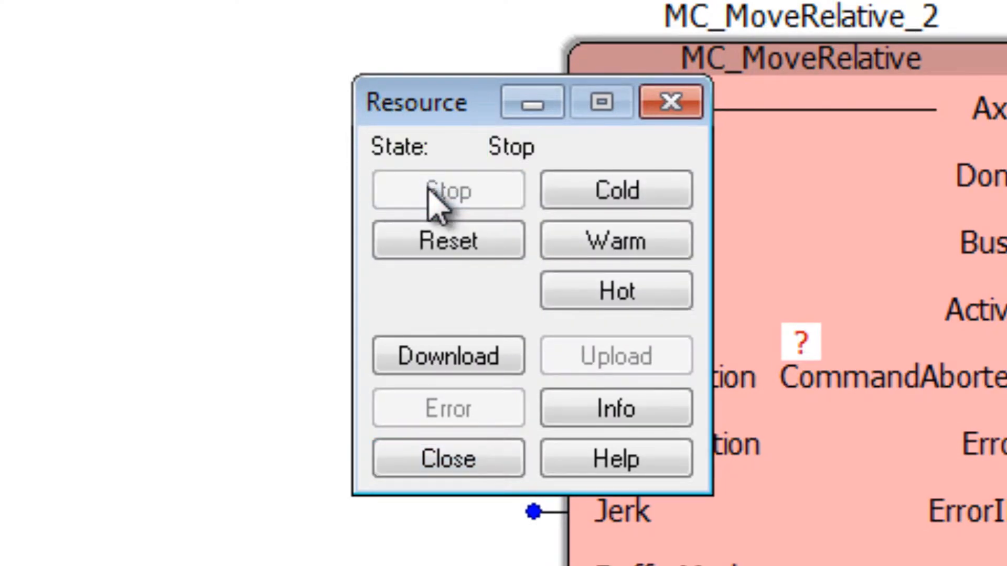
left_click(448, 458)
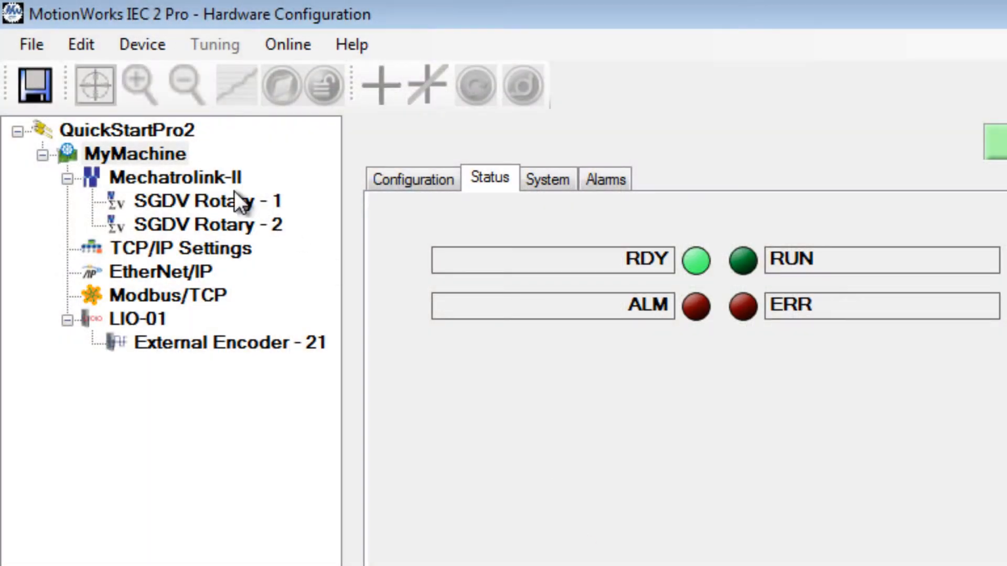
mouse_move(774, 294)
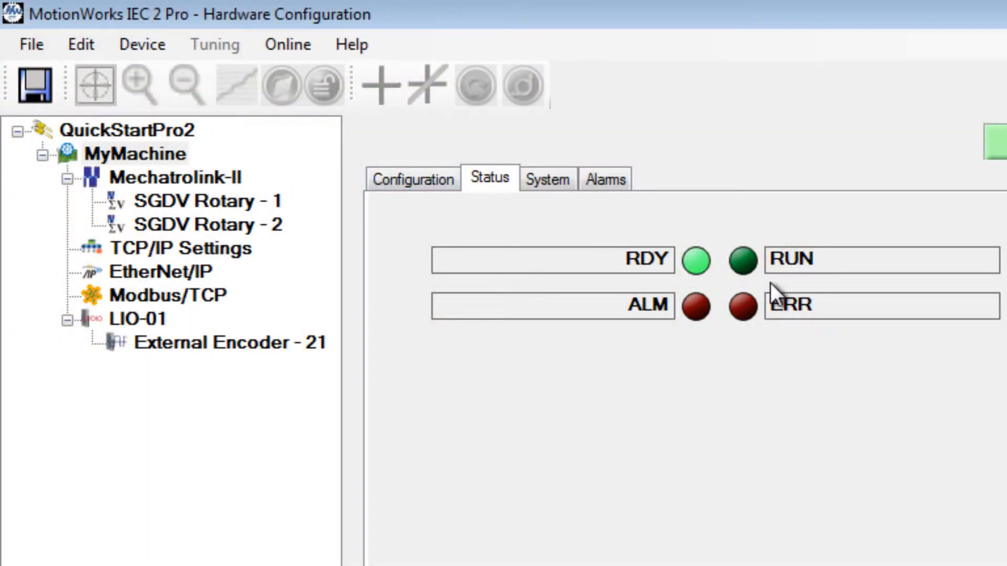
mouse_move(835, 286)
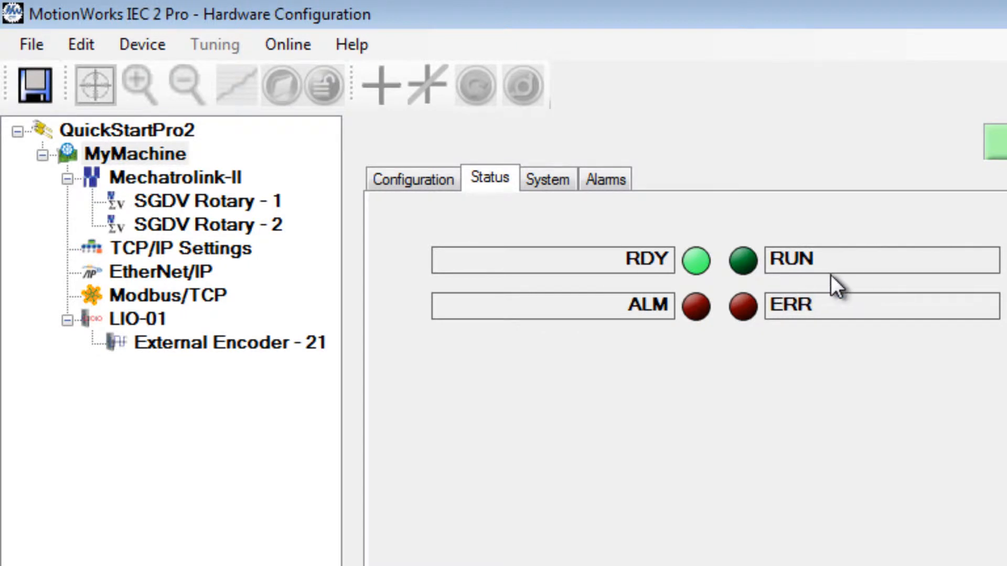
mouse_move(256, 248)
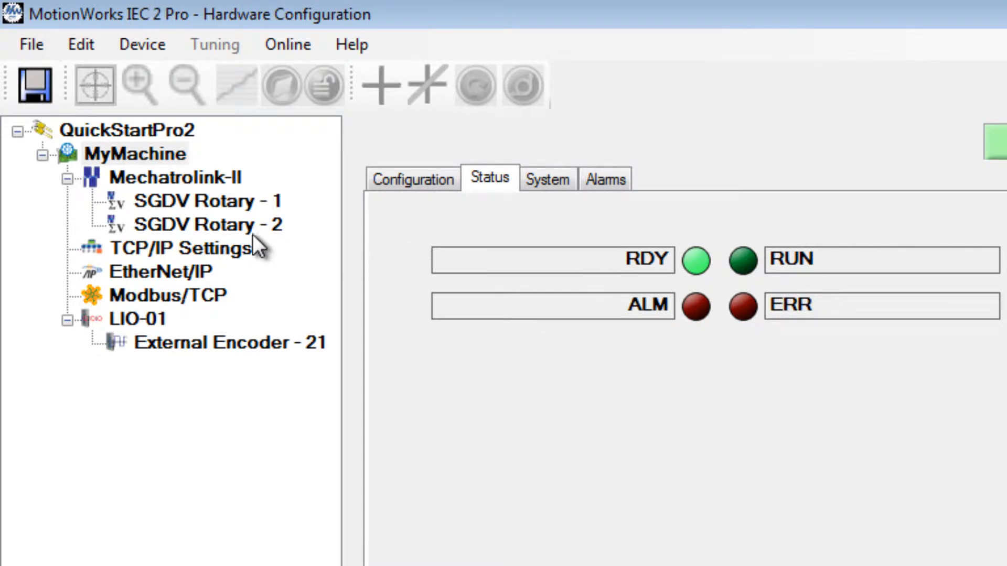
Show SGDV Rotary - 2's Test Move settings online with +/- direction
left_click(206, 225)
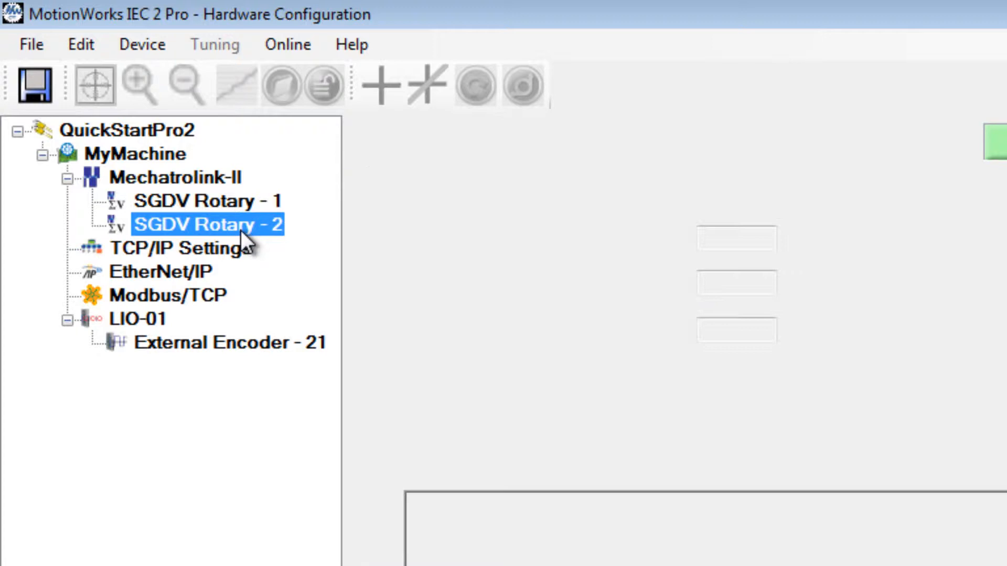
left_click(671, 178)
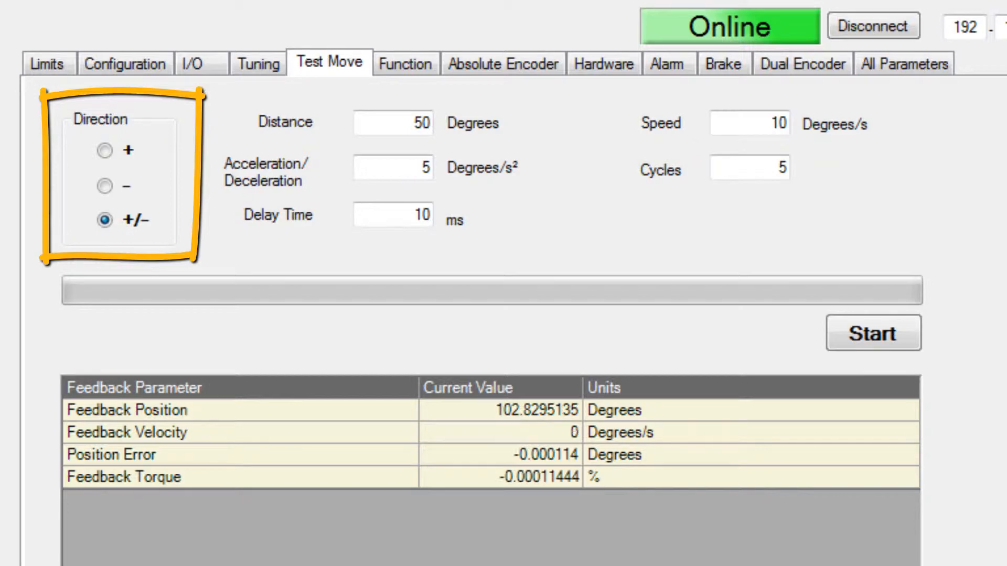
Set Direction +, Distance 30, Acceleration 100, Cycles 1 and Delay Time 1000 ms
left_click(104, 150)
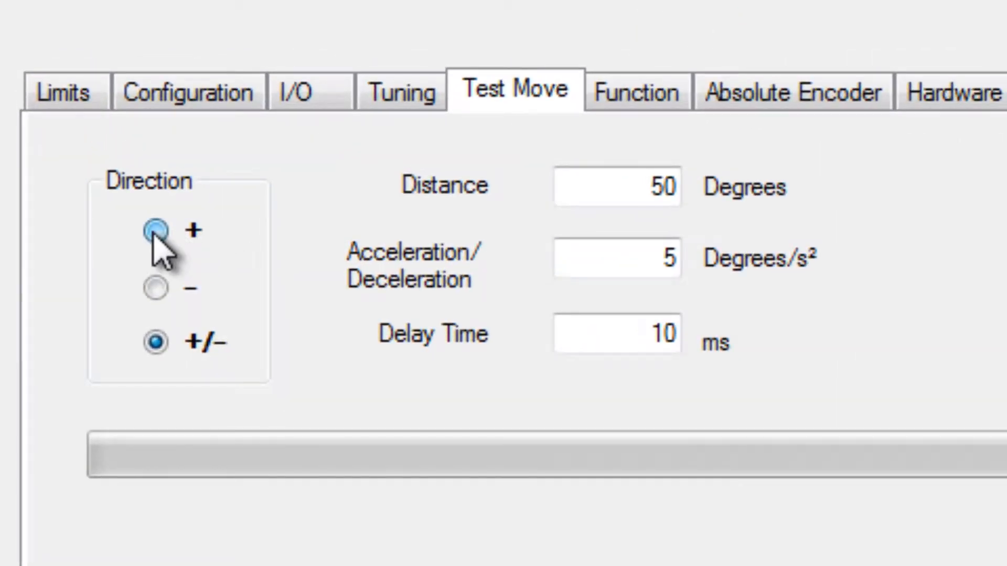
left_click(155, 231)
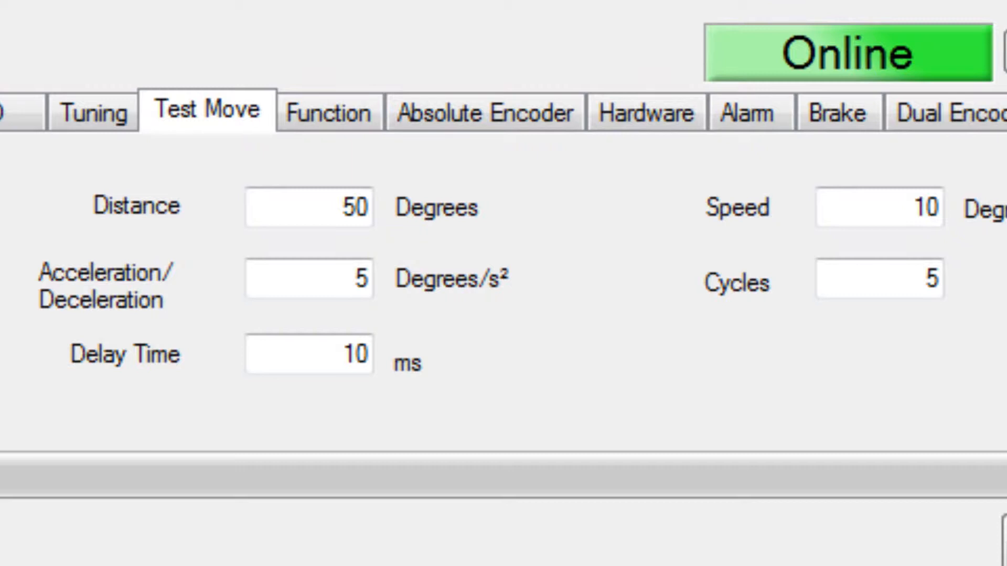
triple_click(308, 206)
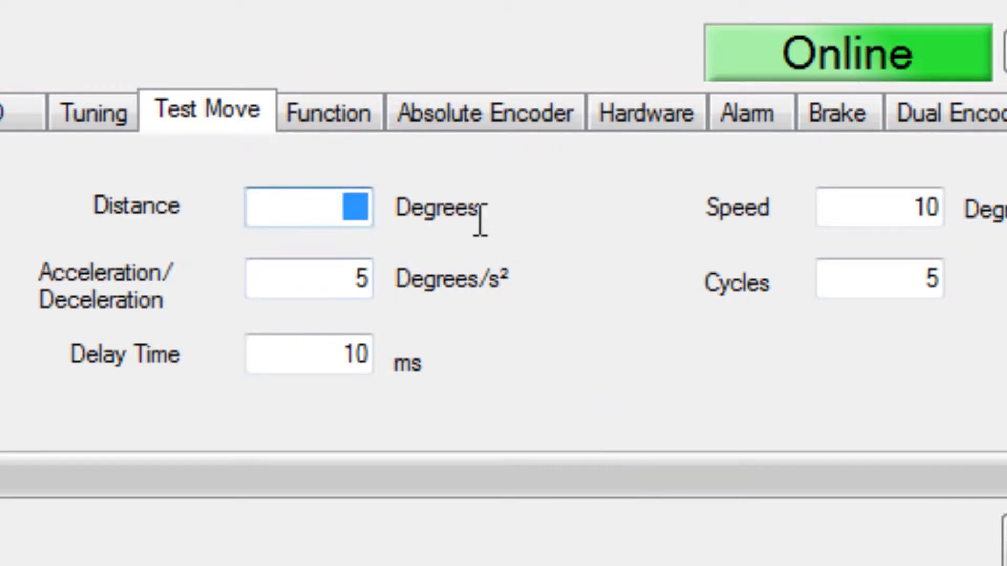
type("30")
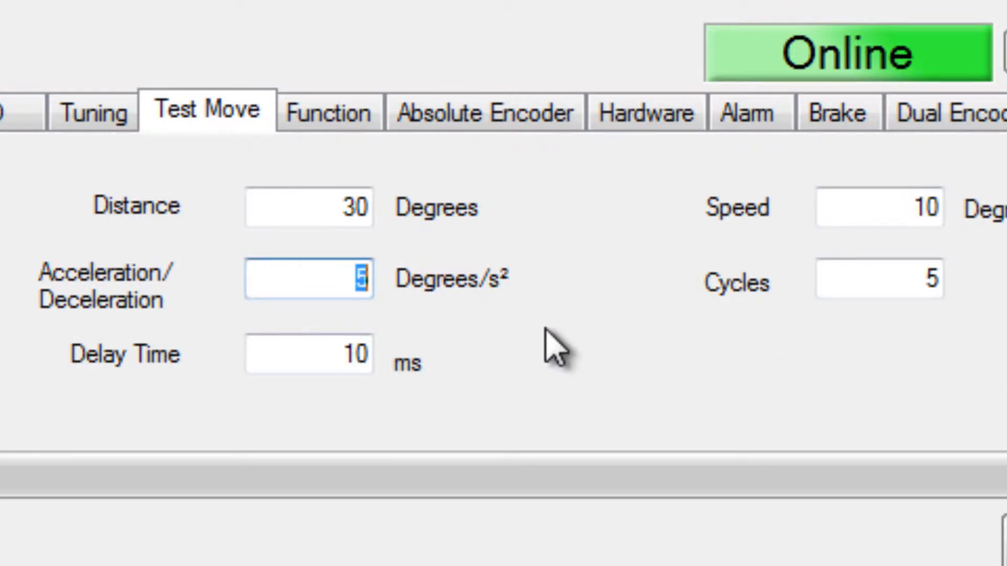
type("100")
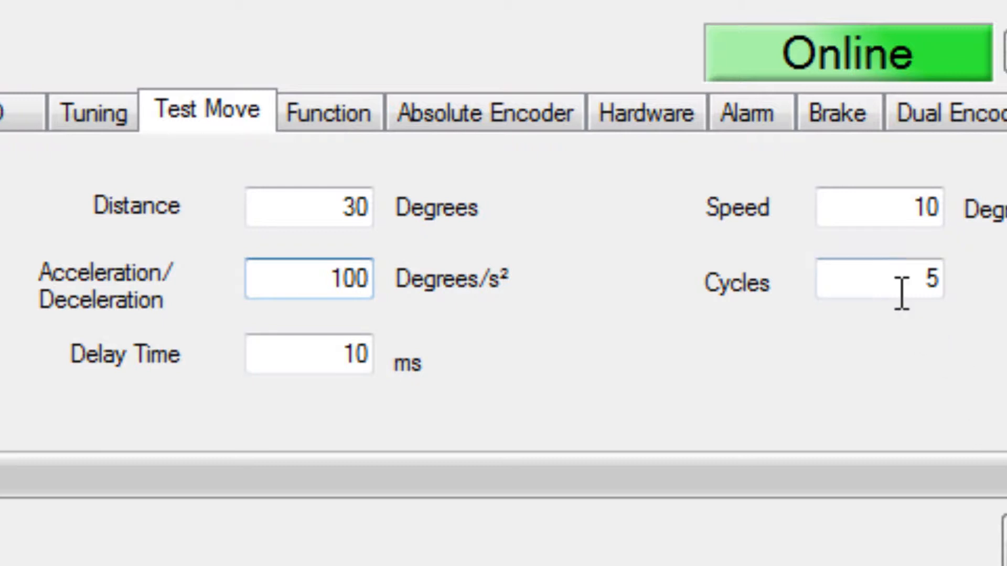
type("1")
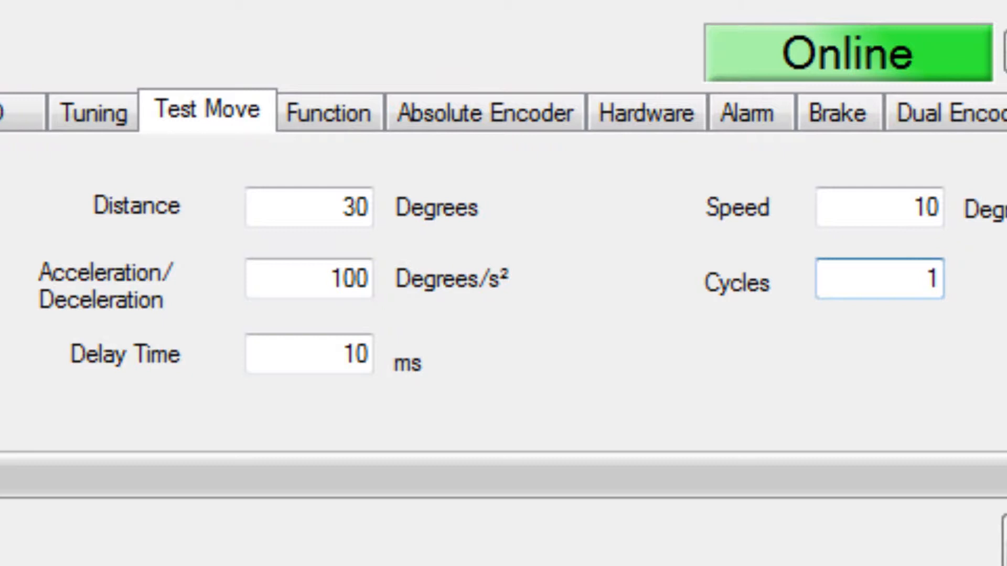
mouse_move(588, 430)
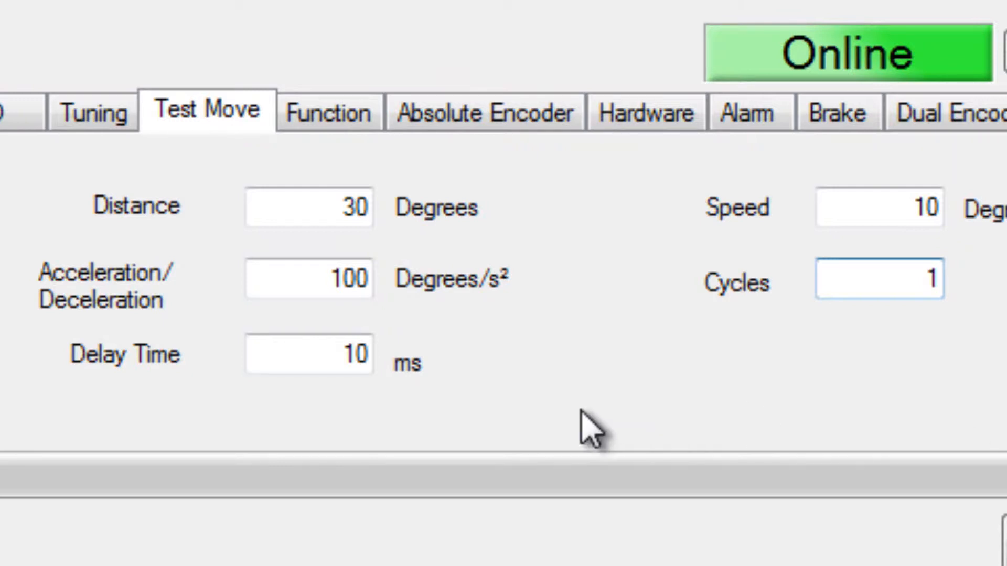
left_click(308, 353)
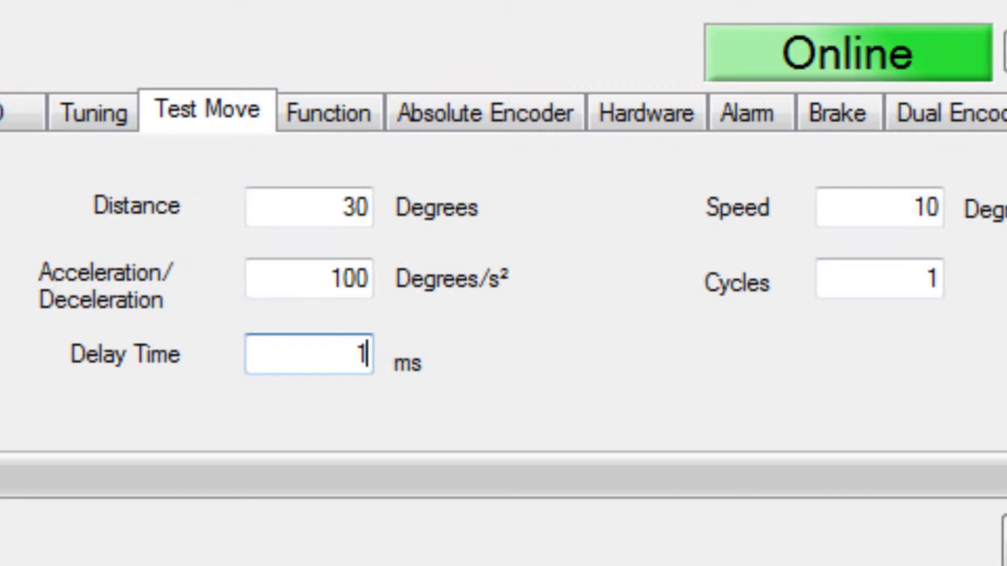
type("000")
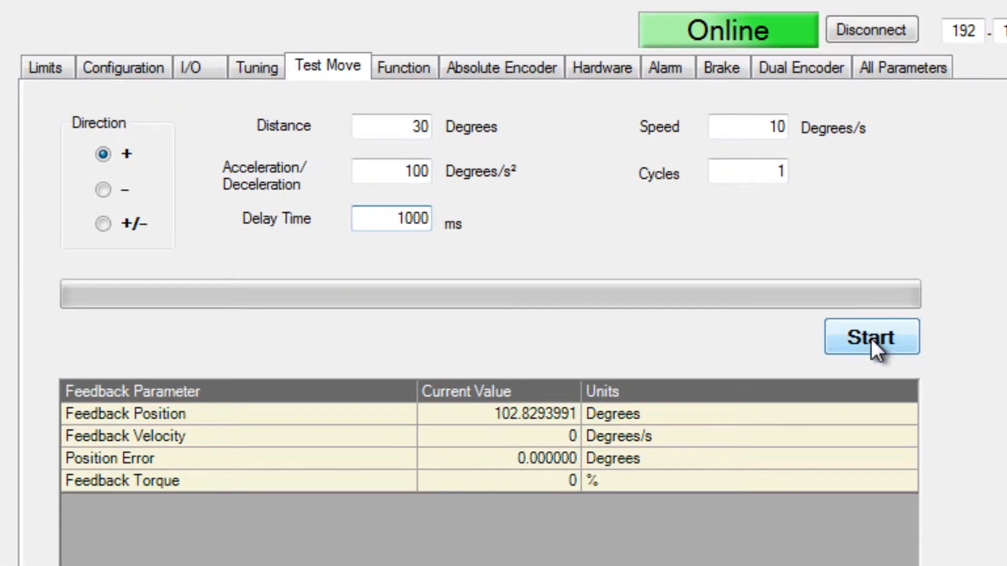
Start the test move and enable the axis, turning Rotary 2 from about 102.83 to 132.83 degrees
left_click(870, 336)
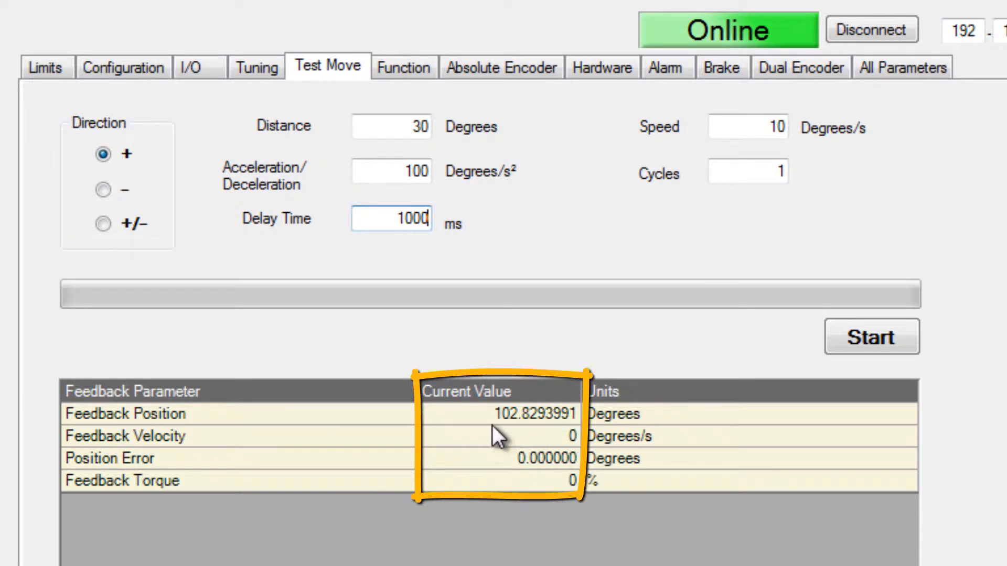
left_click(872, 336)
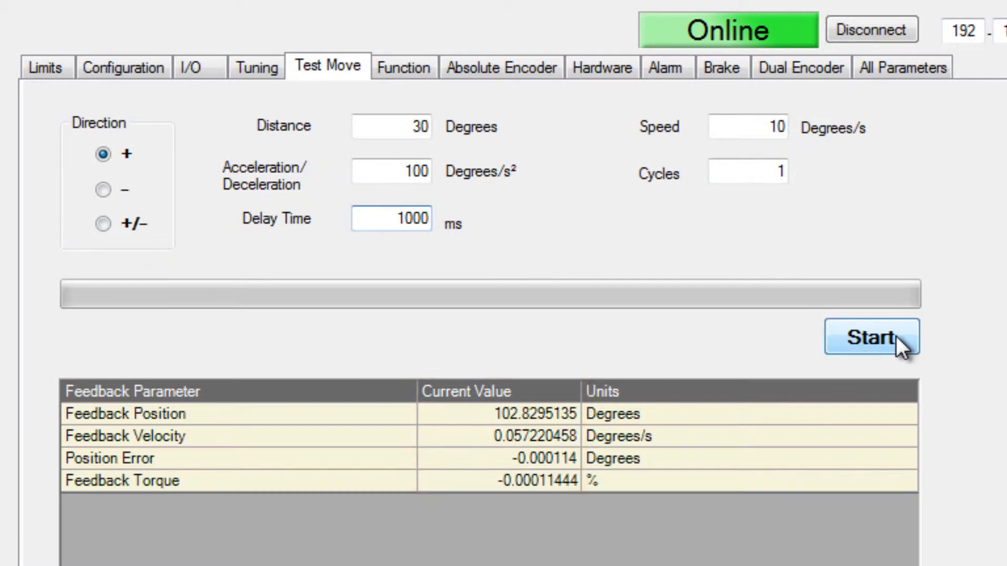
left_click(871, 337)
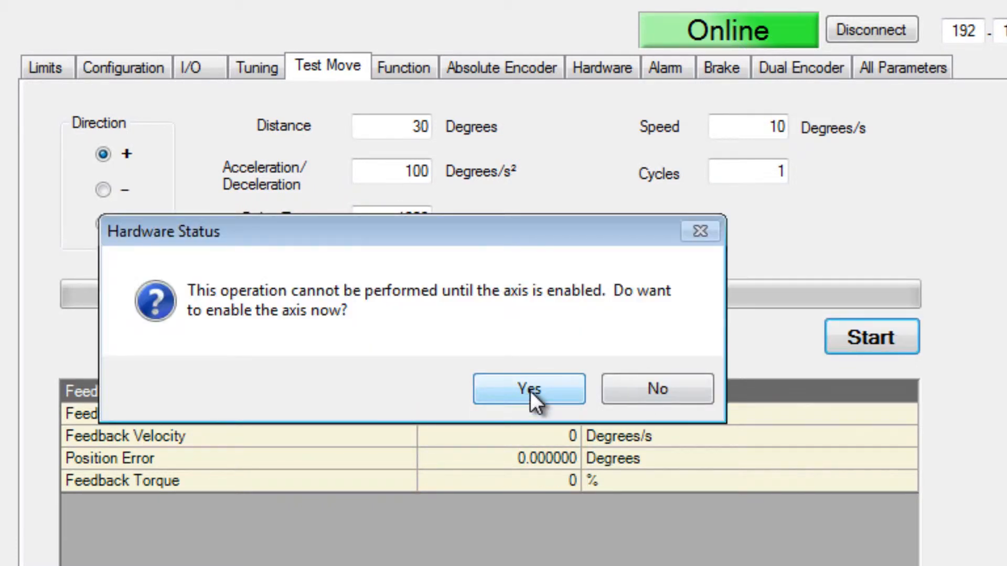
left_click(528, 388)
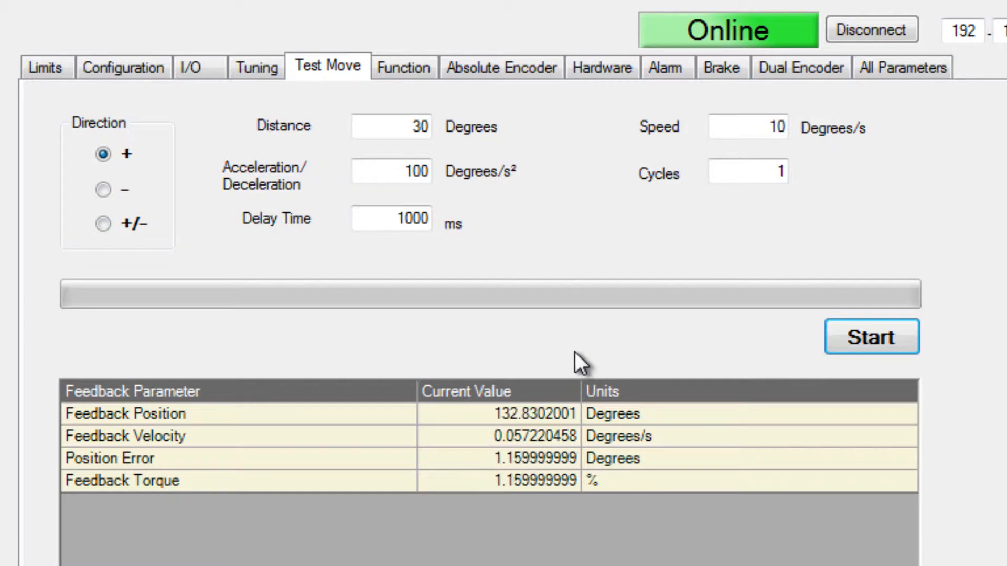
mouse_move(565, 326)
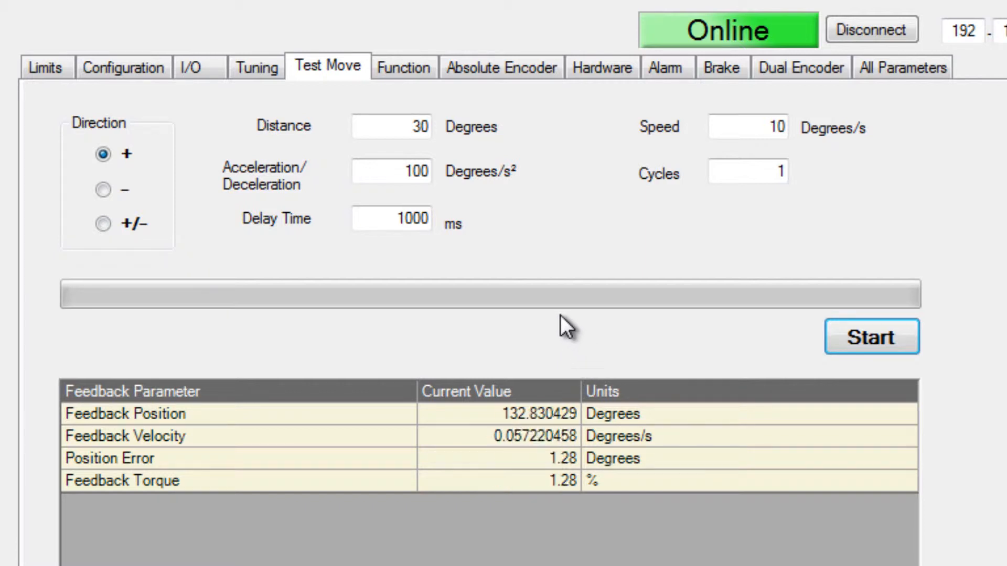
mouse_move(636, 266)
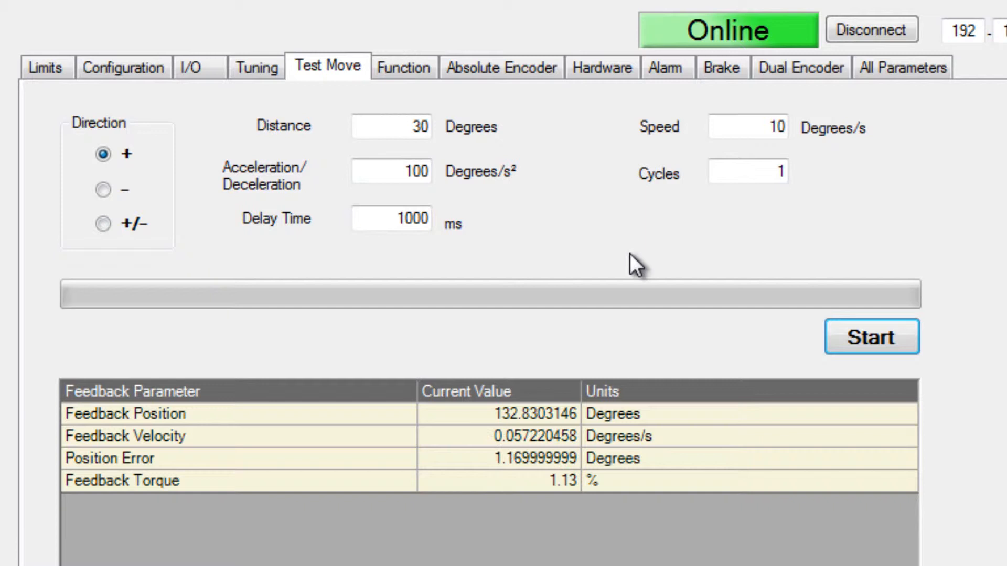
mouse_move(651, 279)
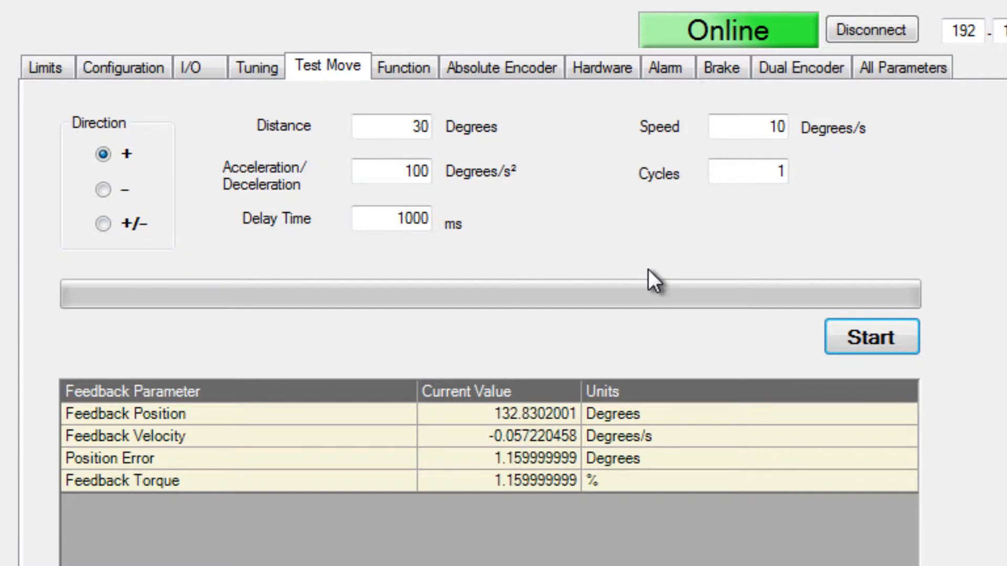
mouse_move(662, 299)
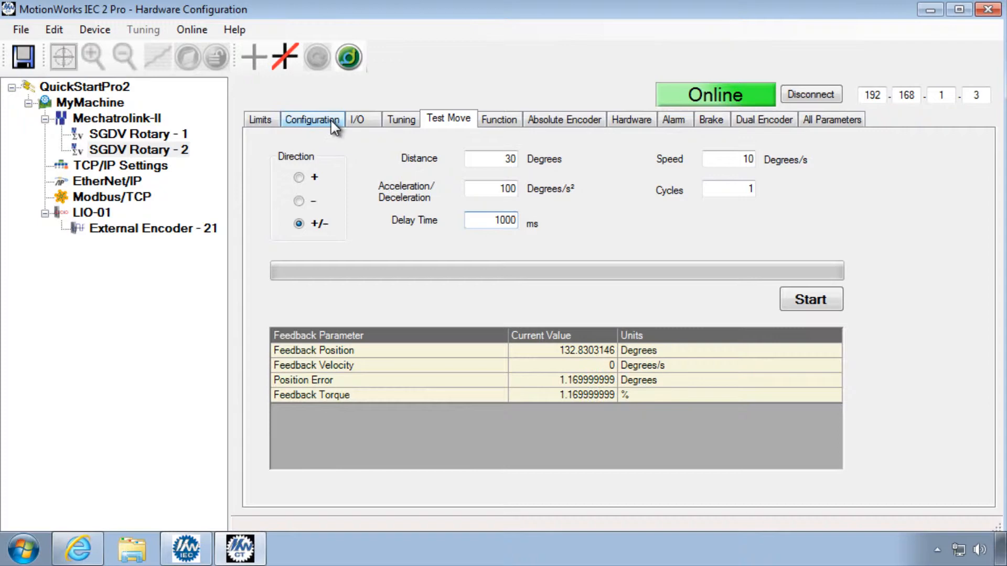
left_click(312, 120)
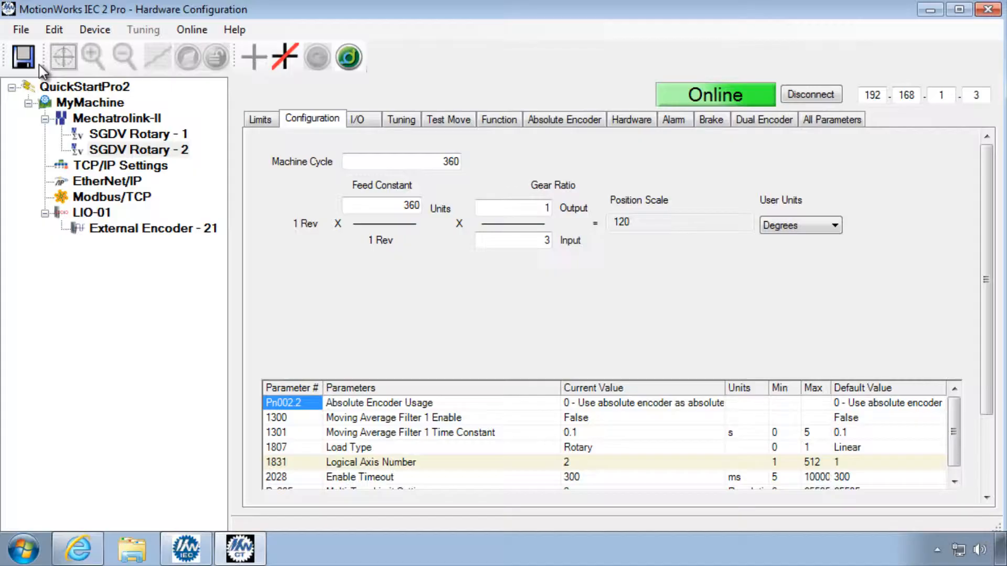
mouse_move(757, 112)
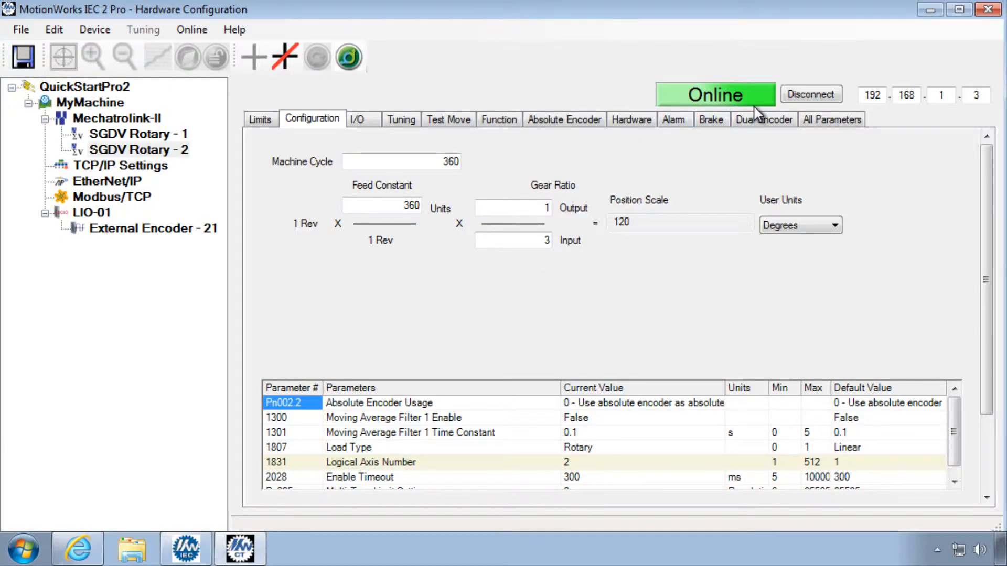
left_click(190, 29)
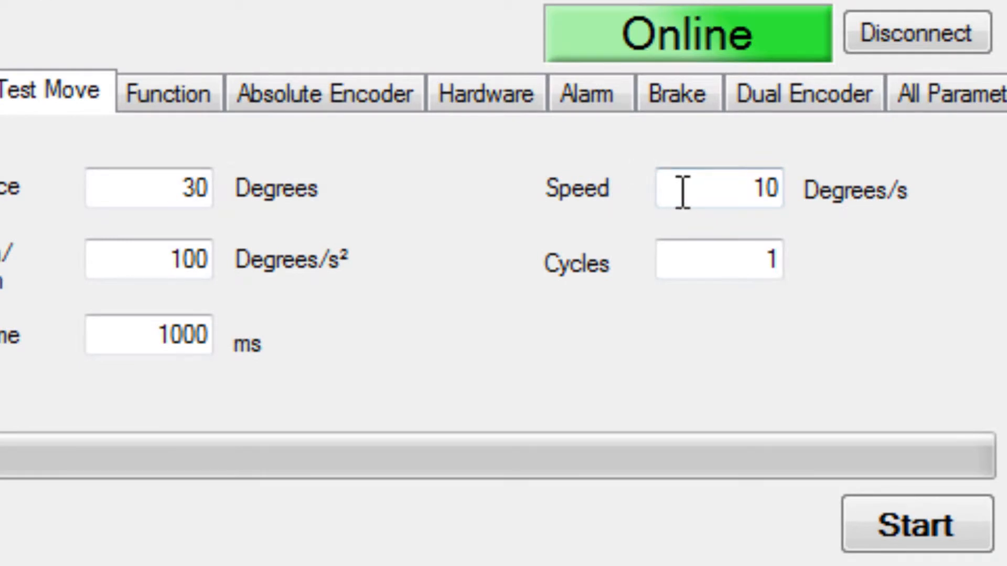
mouse_move(880, 270)
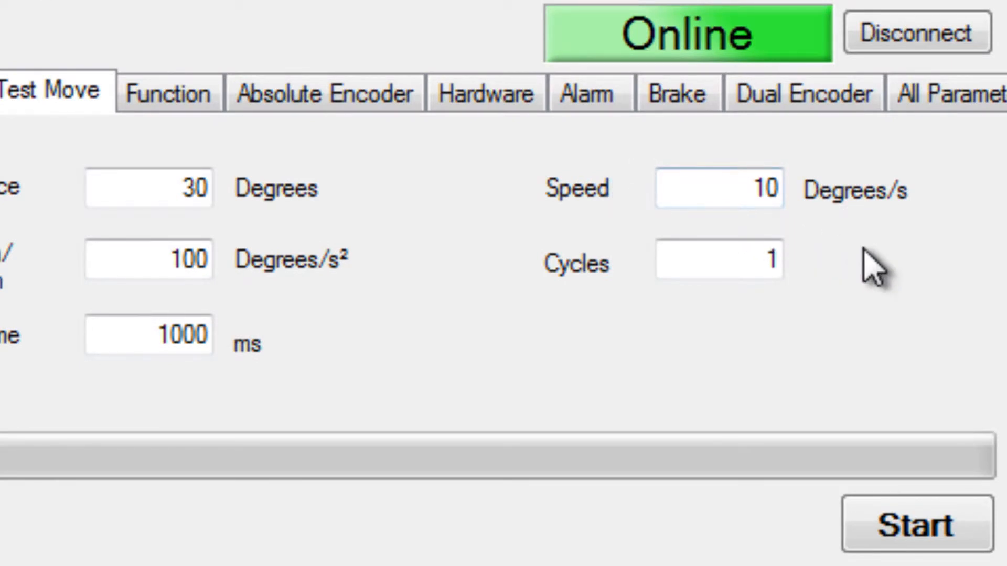
mouse_move(700, 321)
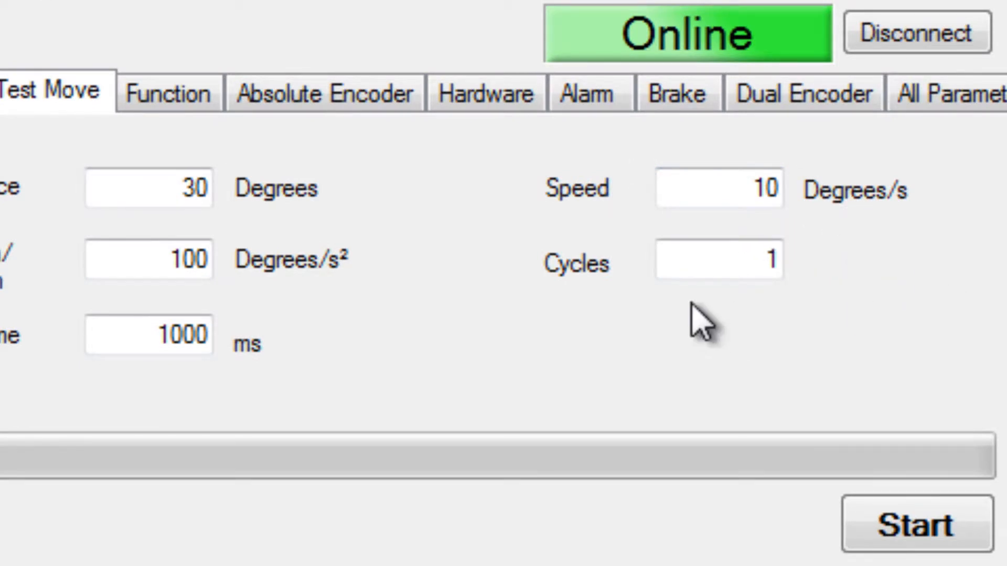
mouse_move(436, 375)
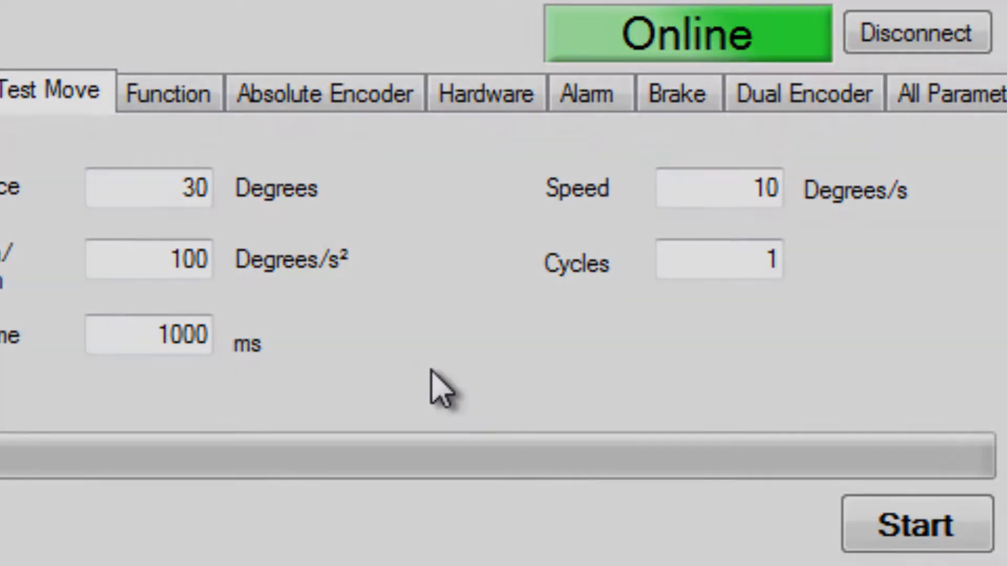
Start the +/- 30-degree test move with the axis enabled, ending near 132.07 degrees
left_click(913, 523)
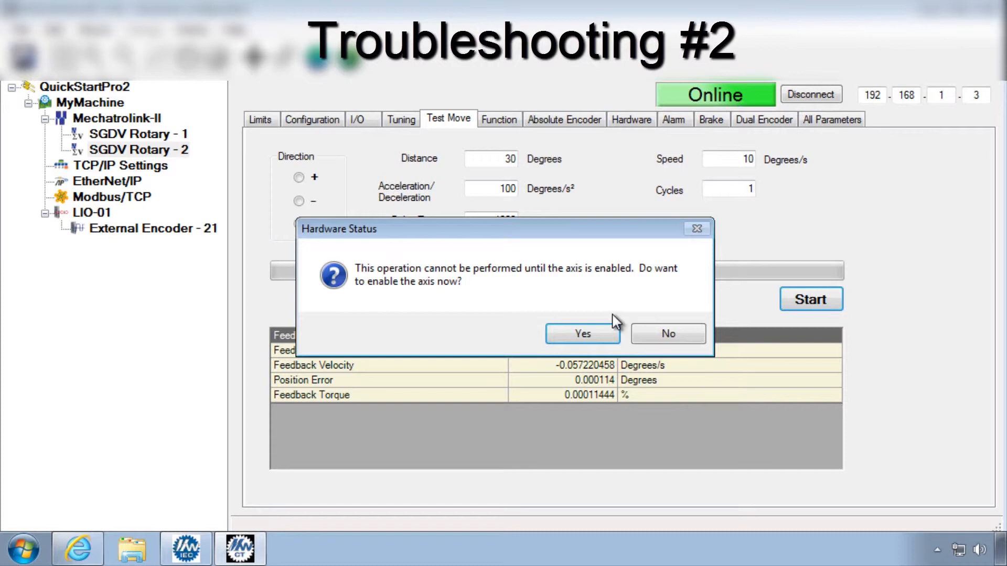
left_click(582, 334)
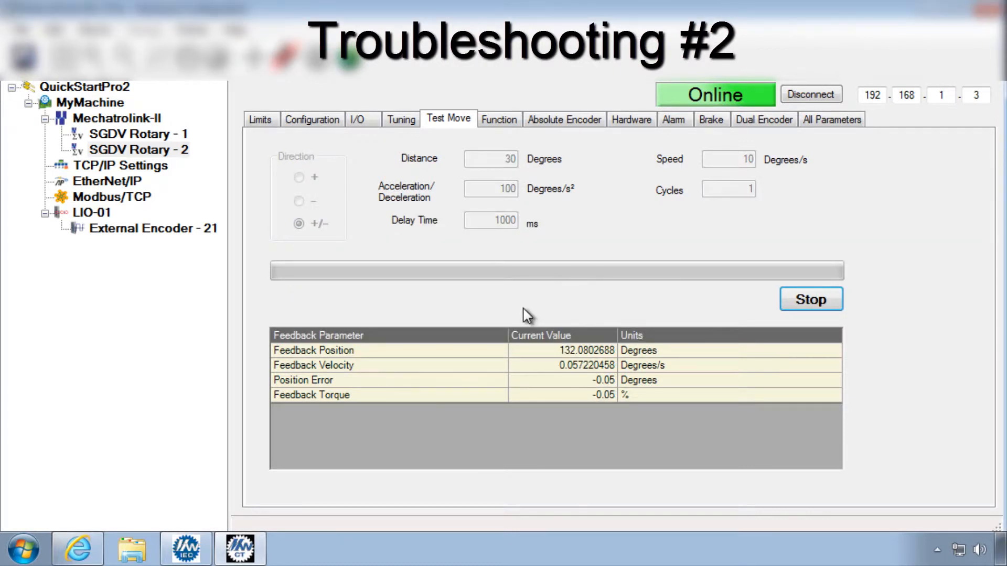
left_click(811, 298)
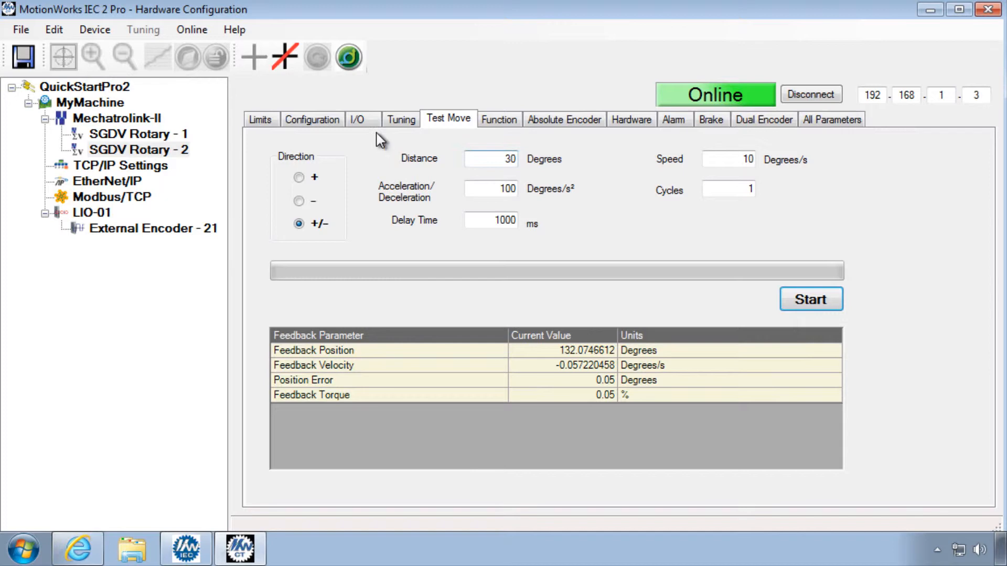
Review the axis input LEDs on the I/O tab and the Positive Over Travel choices
left_click(359, 120)
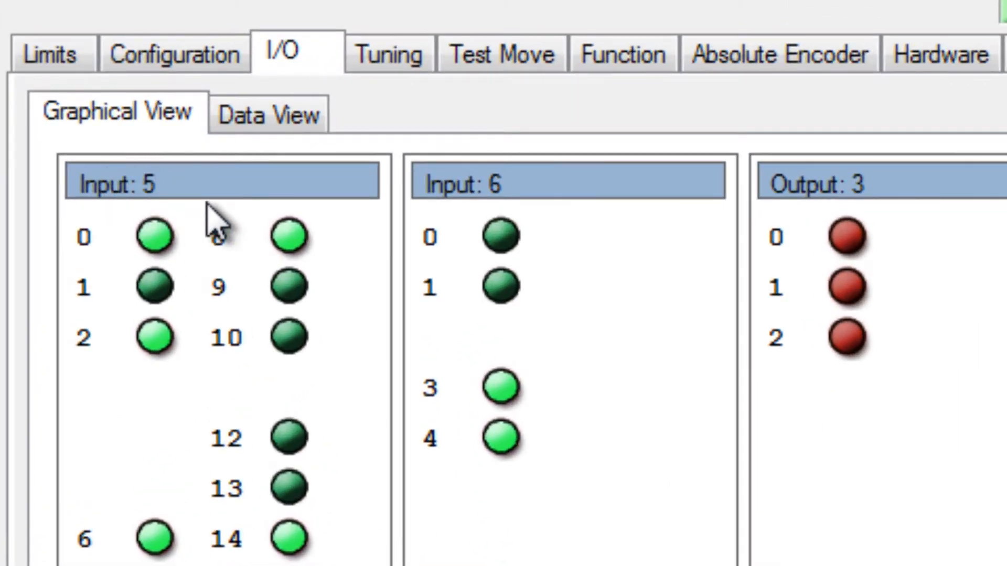
mouse_move(91, 289)
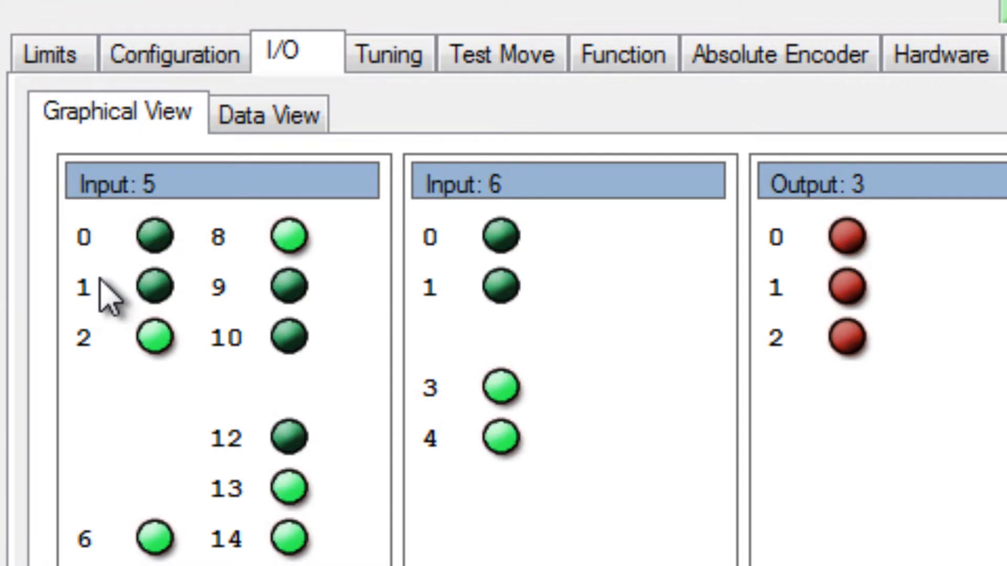
mouse_move(206, 257)
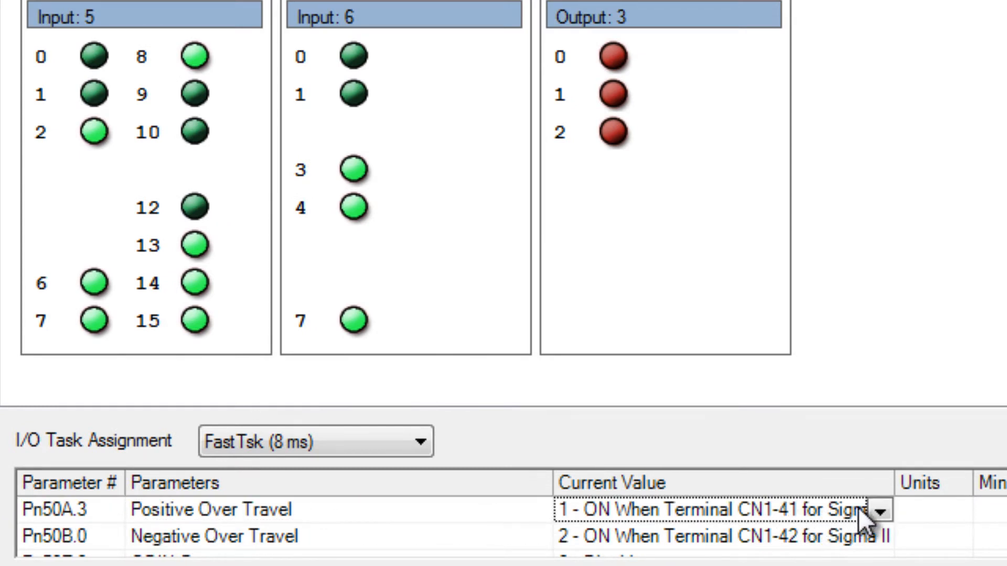
left_click(714, 511)
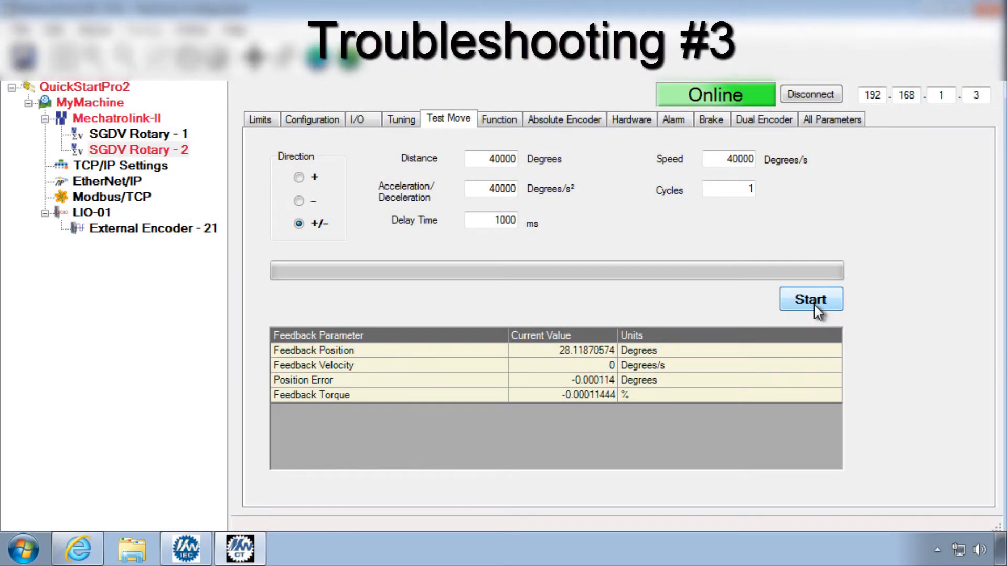
Start the 40000 test move, review the A.510 overspeed alarm, then start the move again
left_click(810, 299)
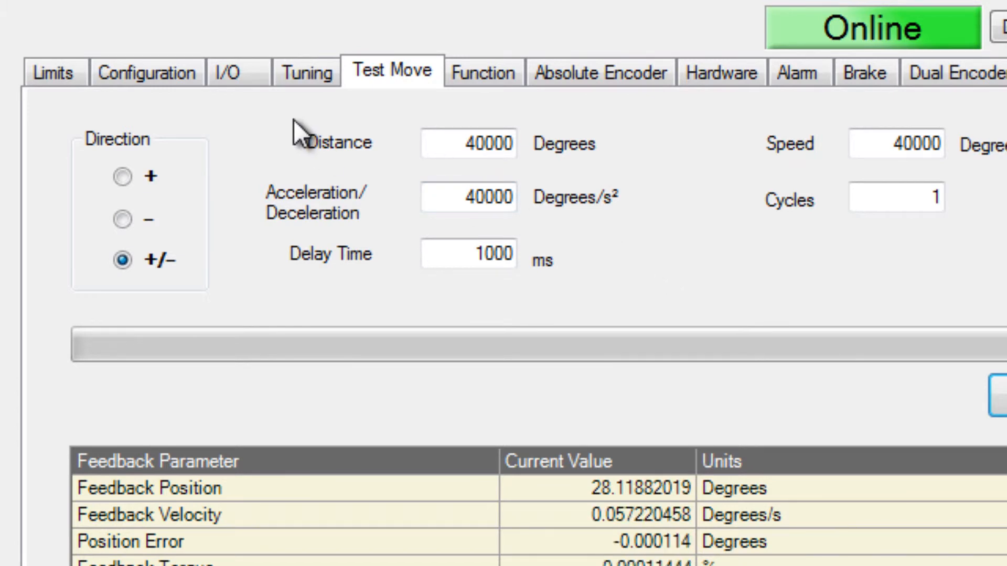
mouse_move(321, 180)
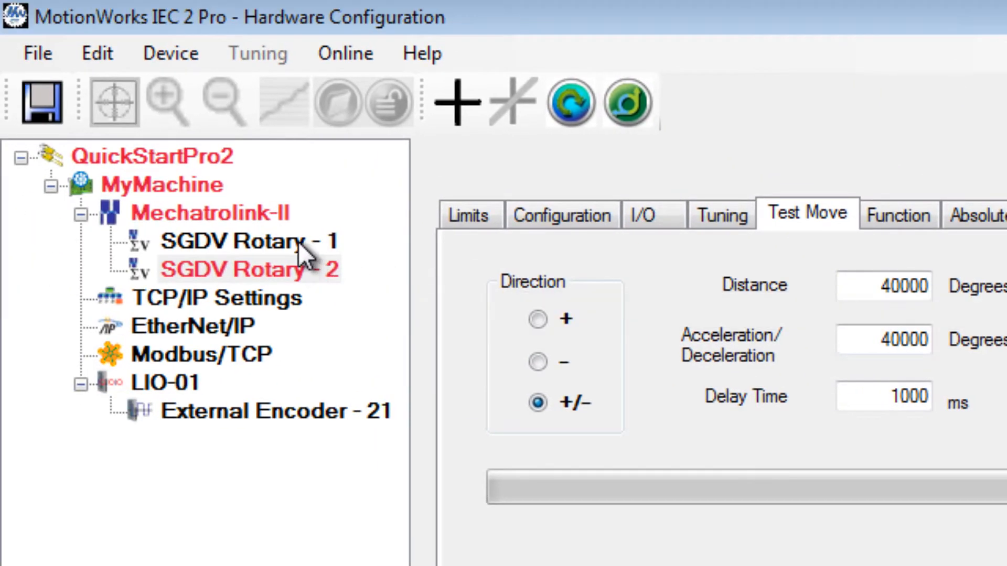
left_click(249, 268)
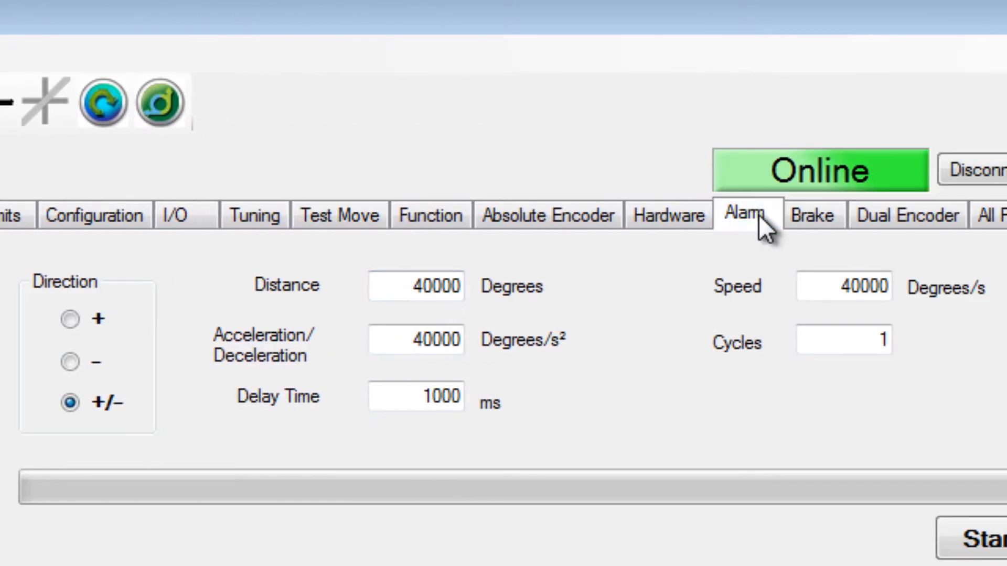
left_click(744, 214)
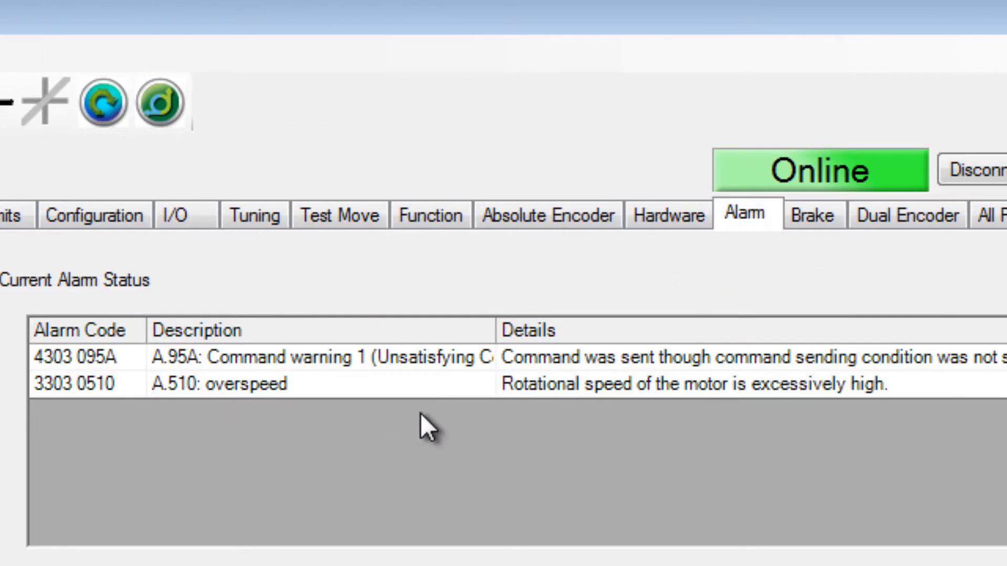
left_click(339, 214)
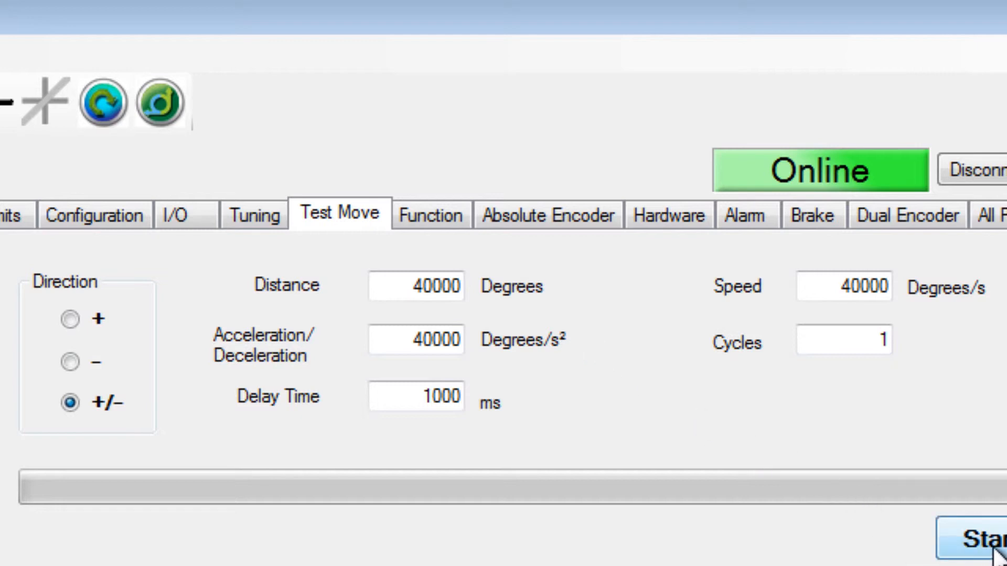
left_click(969, 538)
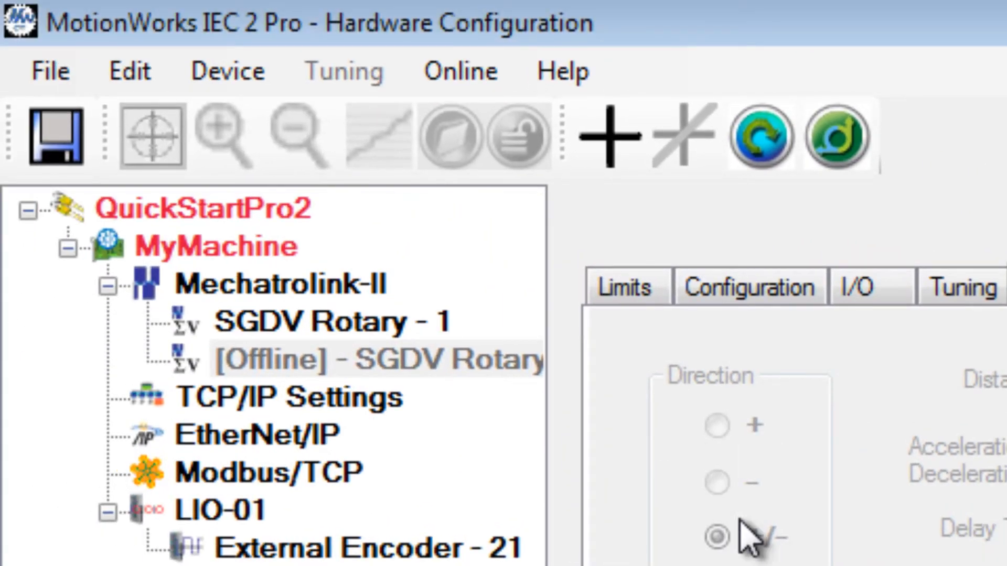
mouse_move(427, 430)
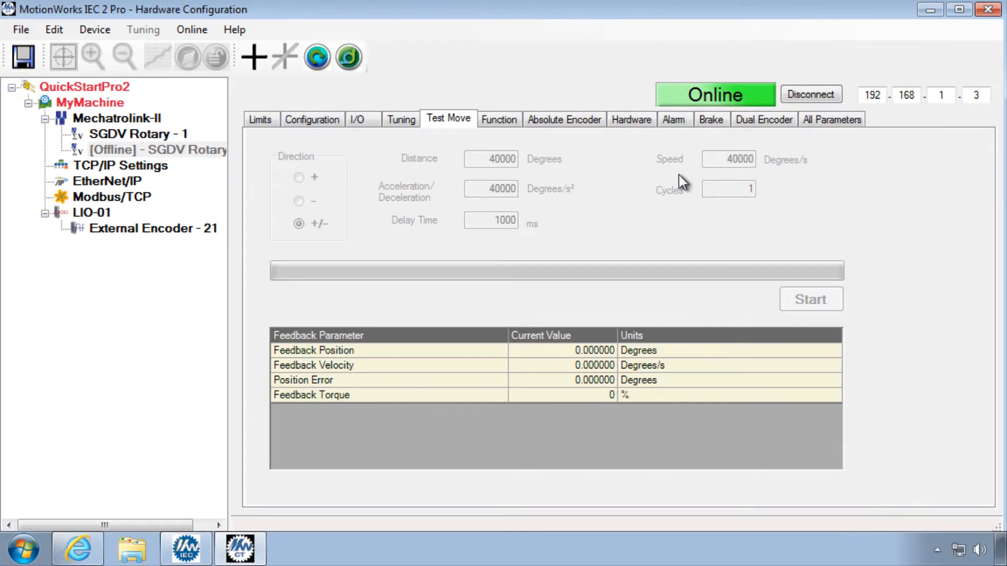
View Current Alarm Status and Alarm History showing overspeed and Axis enable failed
left_click(992, 9)
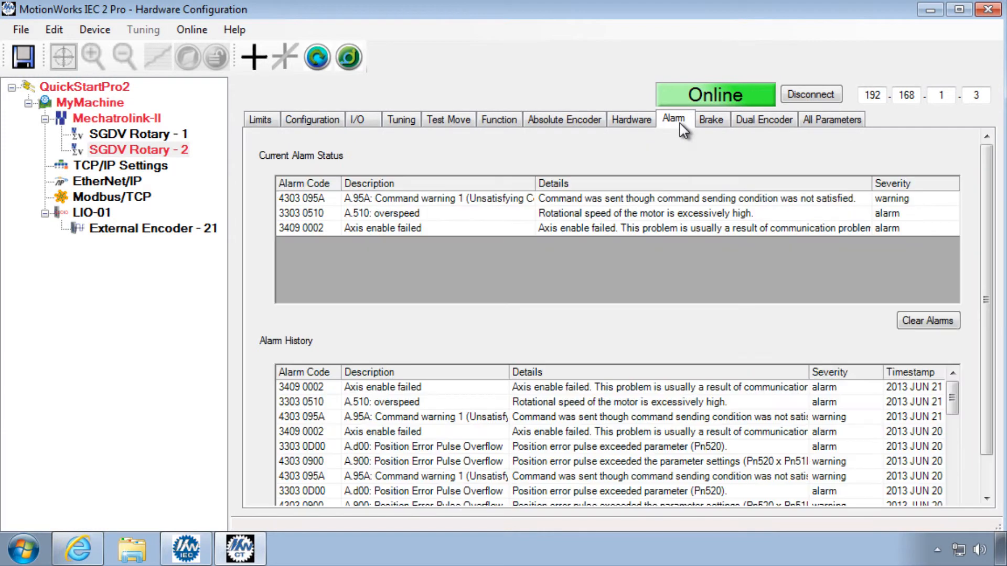
mouse_move(599, 173)
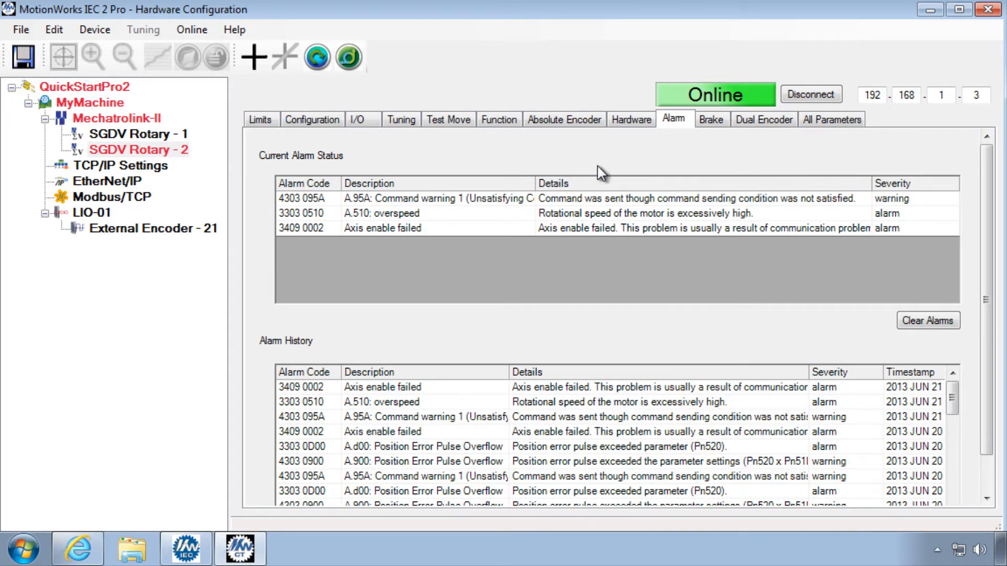
mouse_move(928, 321)
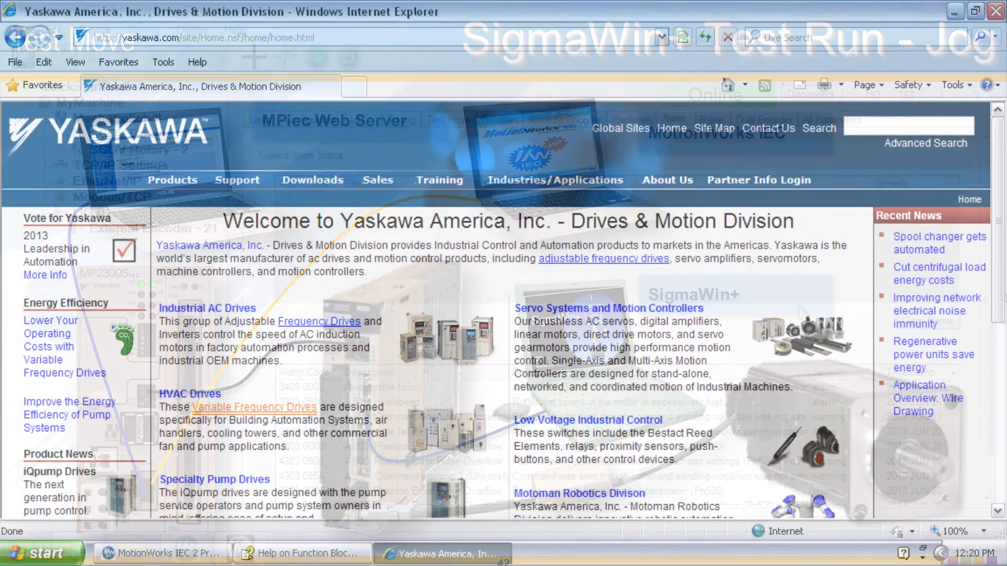
Browse yaskawa.com to the MP2300Siec motion controller product page
type("ya")
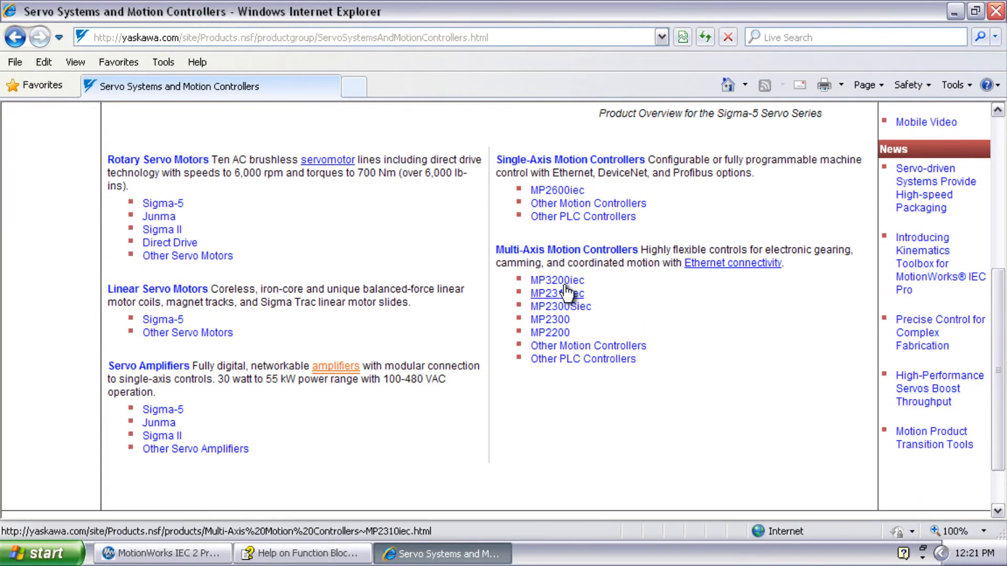
left_click(561, 307)
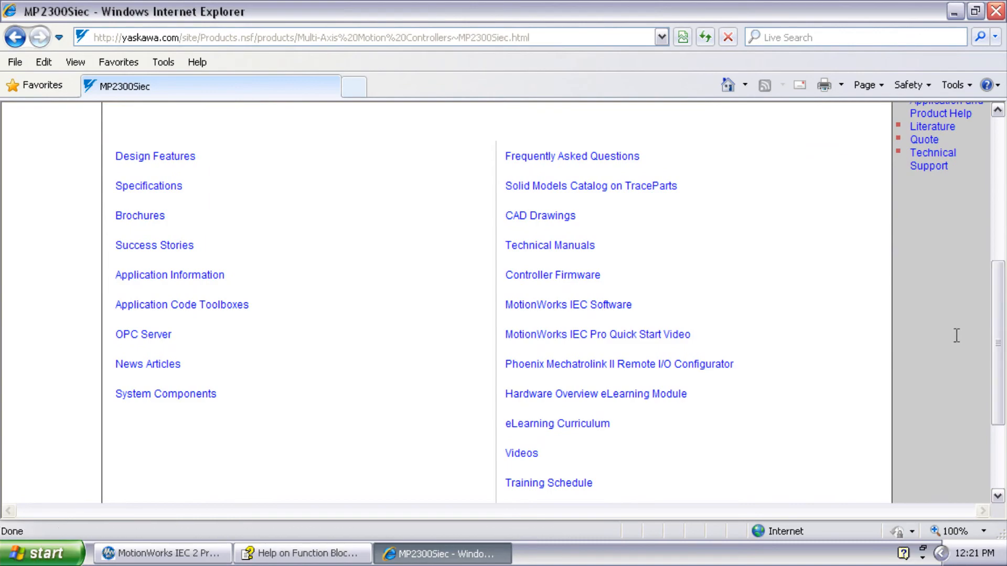